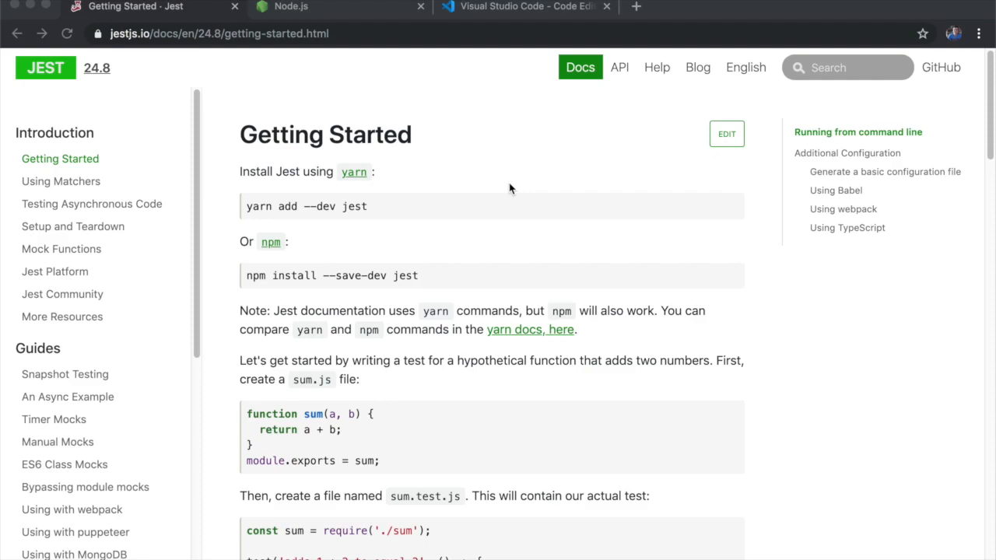
Look at the Node.js download page and VS Code website, then return to the Jest docs.
click(290, 6)
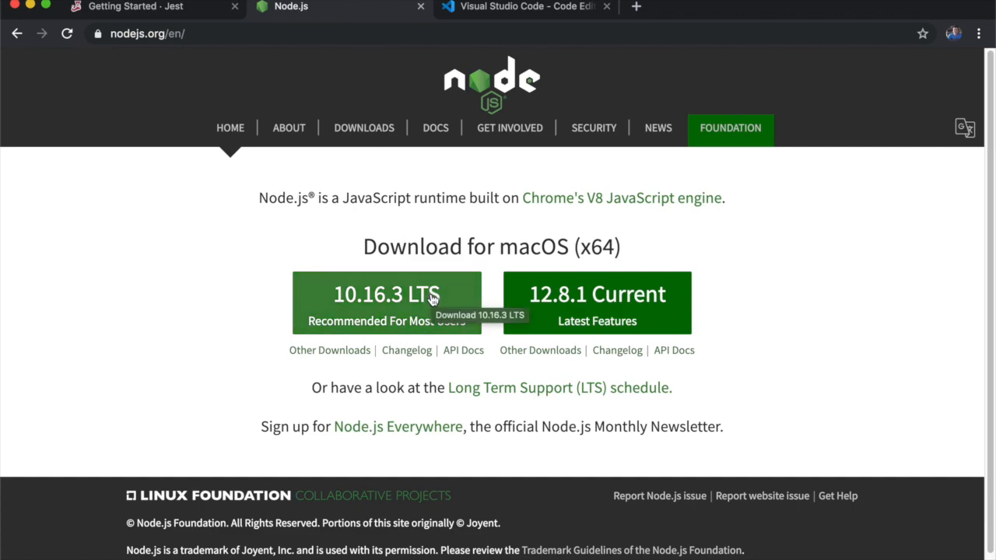
click(527, 6)
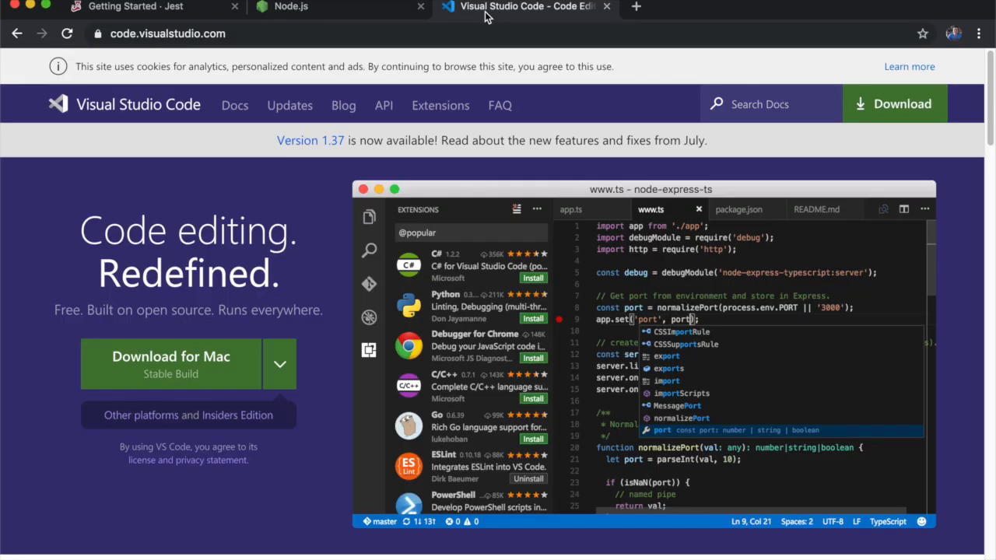
mouse_move(425, 171)
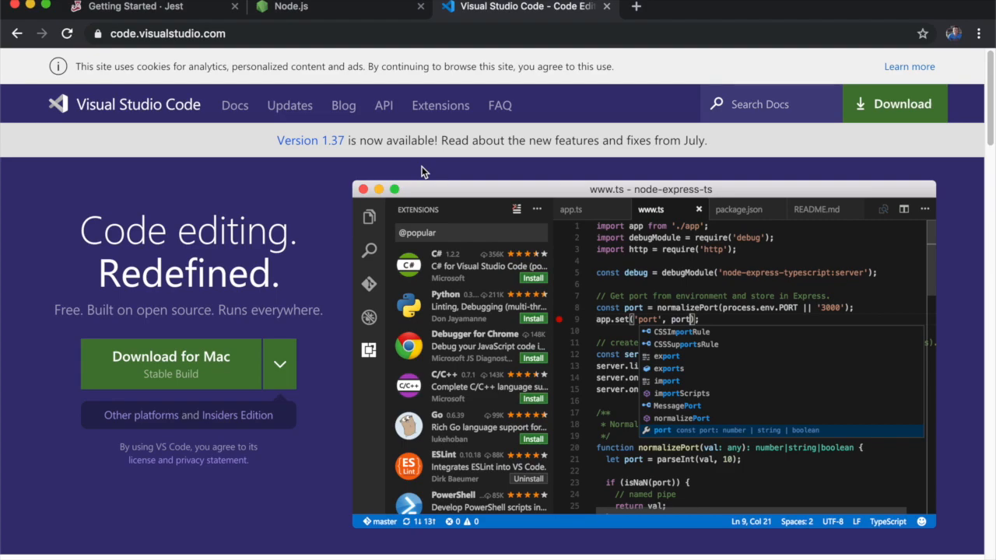
mouse_move(247, 80)
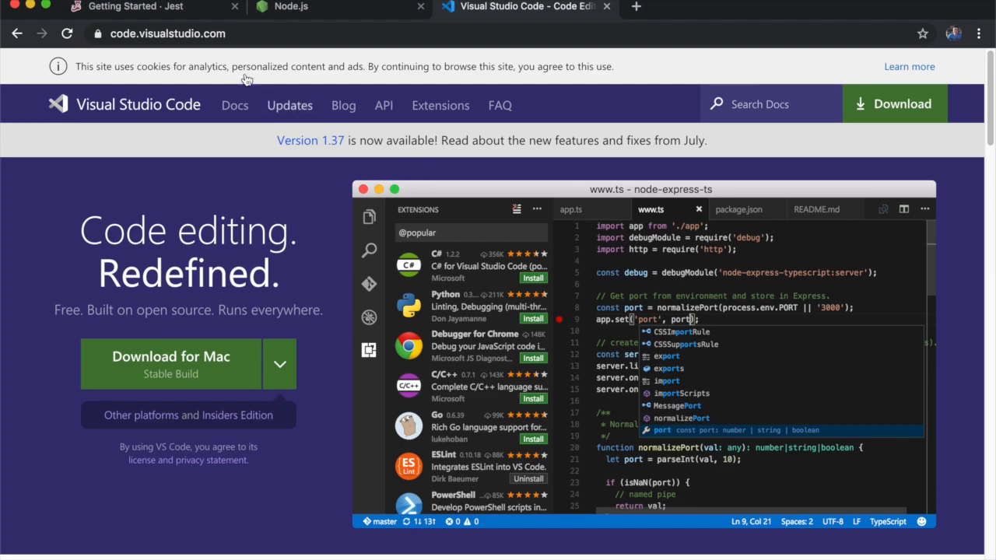
click(136, 7)
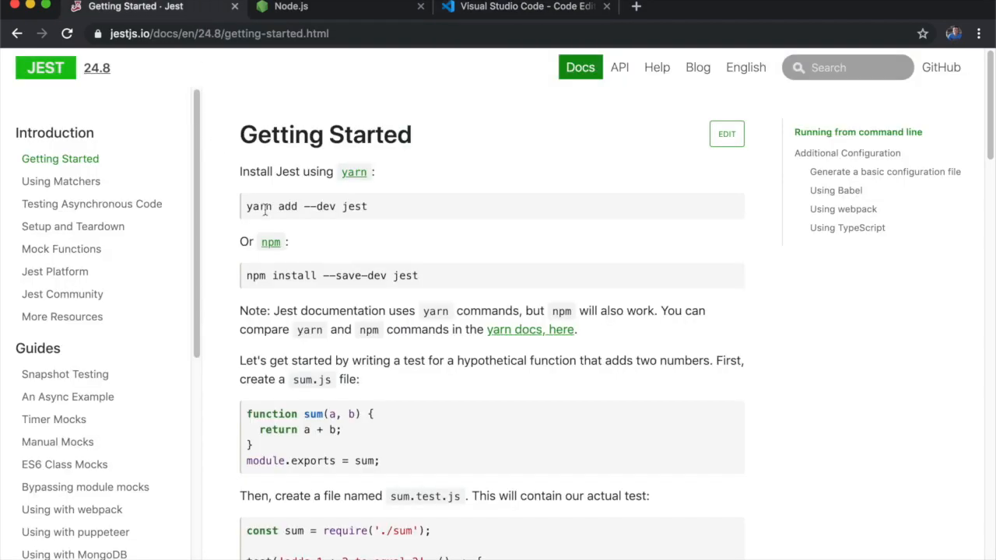
mouse_move(371, 257)
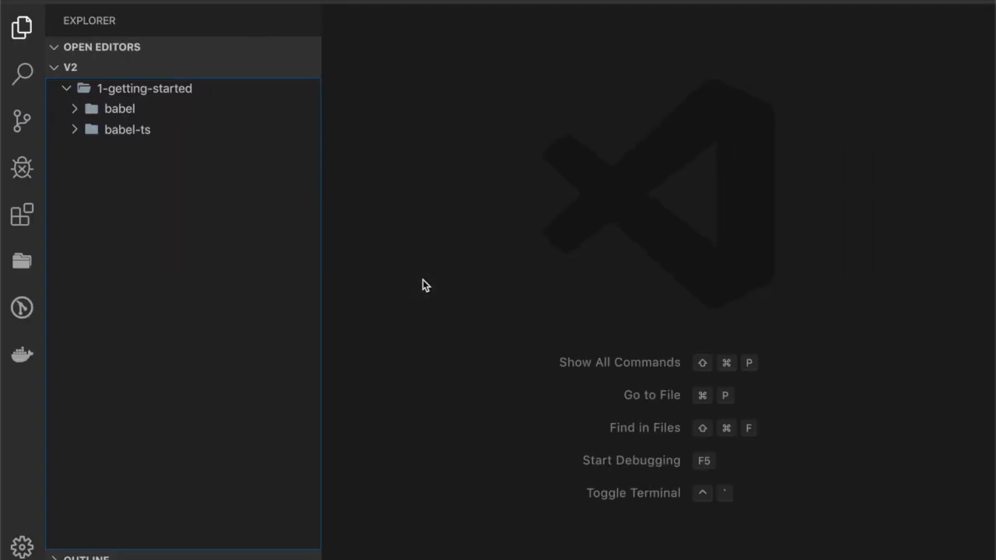
Create a 'simple' folder inside 1-getting-started and begin a new file in it.
right_click(144, 88)
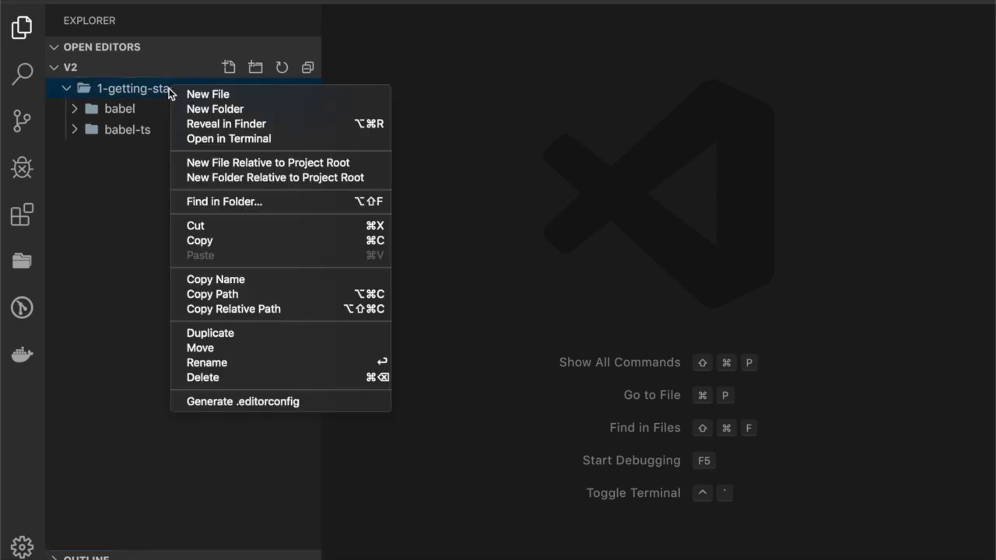
click(215, 108)
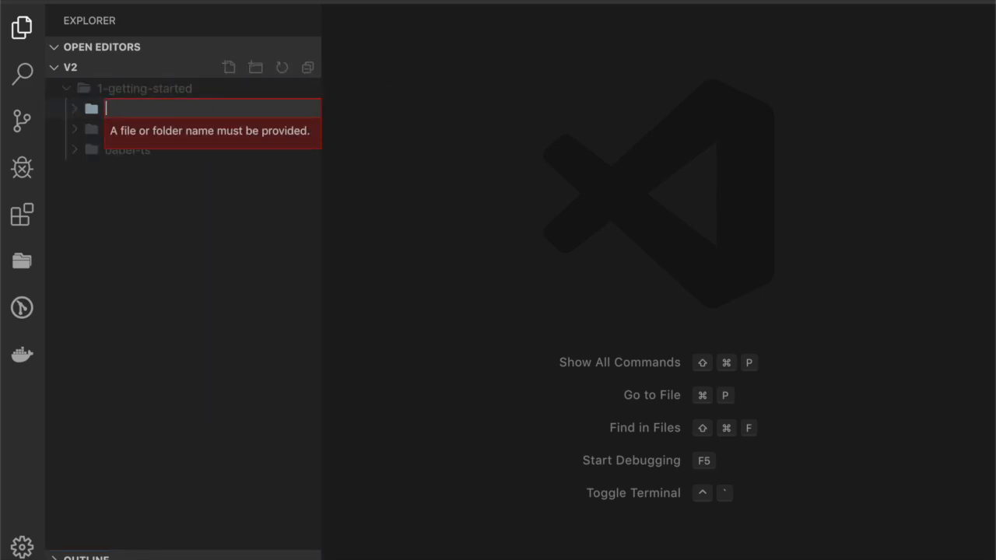
right_click(122, 149)
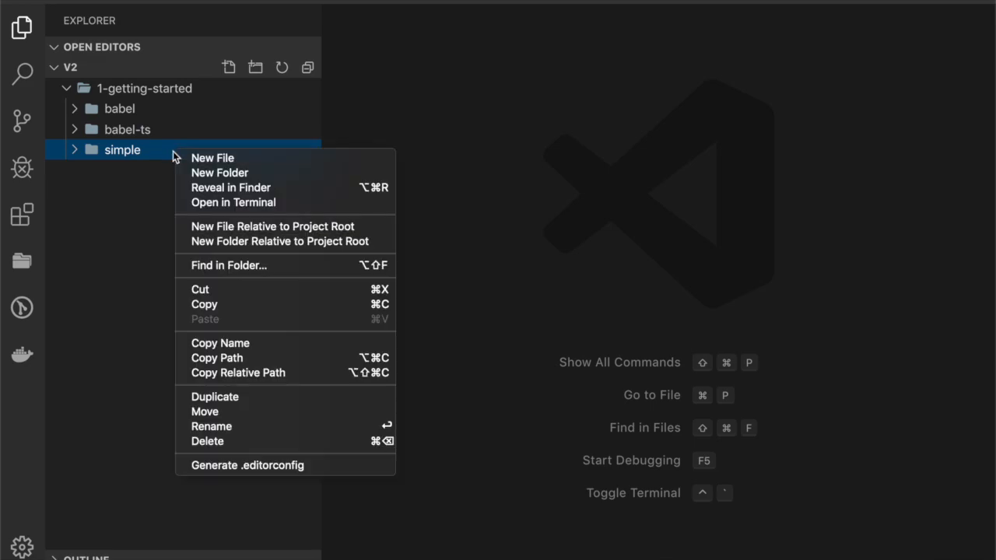
click(213, 157)
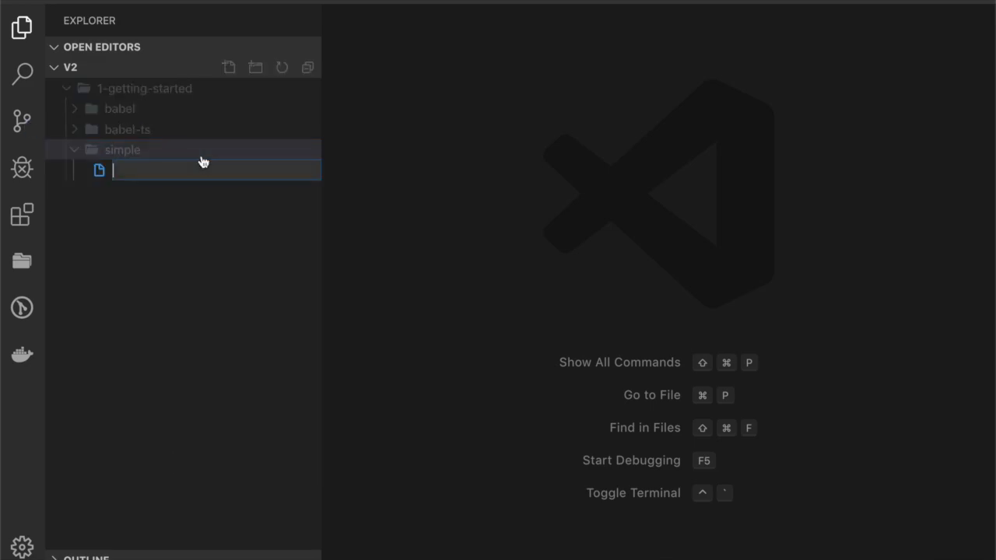
mouse_move(202, 162)
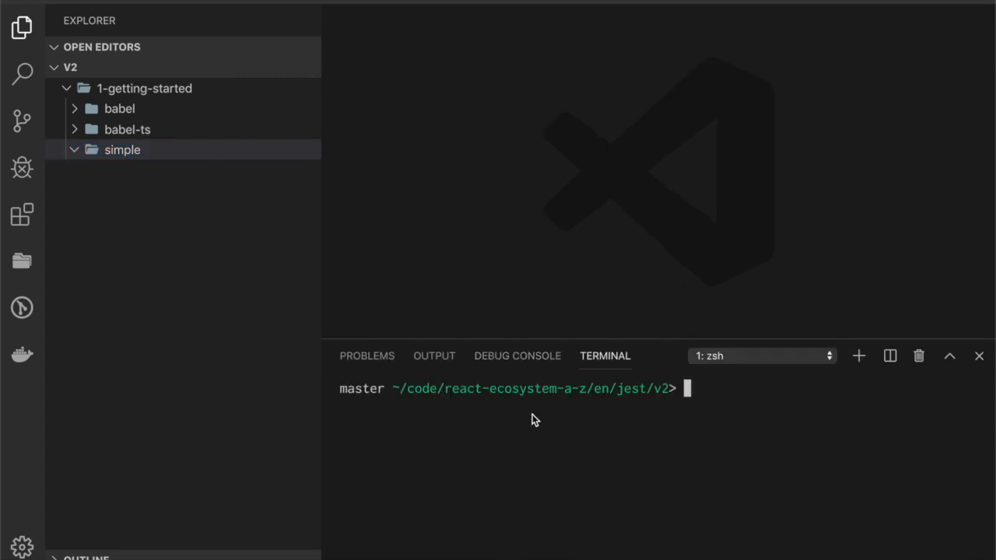
Run npm init in 1-getting-started/simple and open the generated package.json.
text(cd sim)
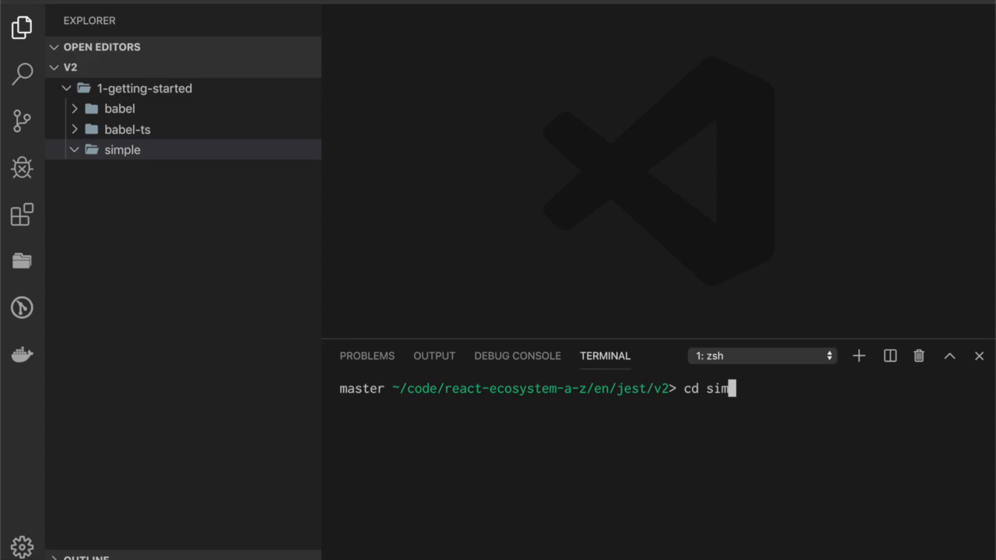
text(1-getting-started/)
text(npm install)
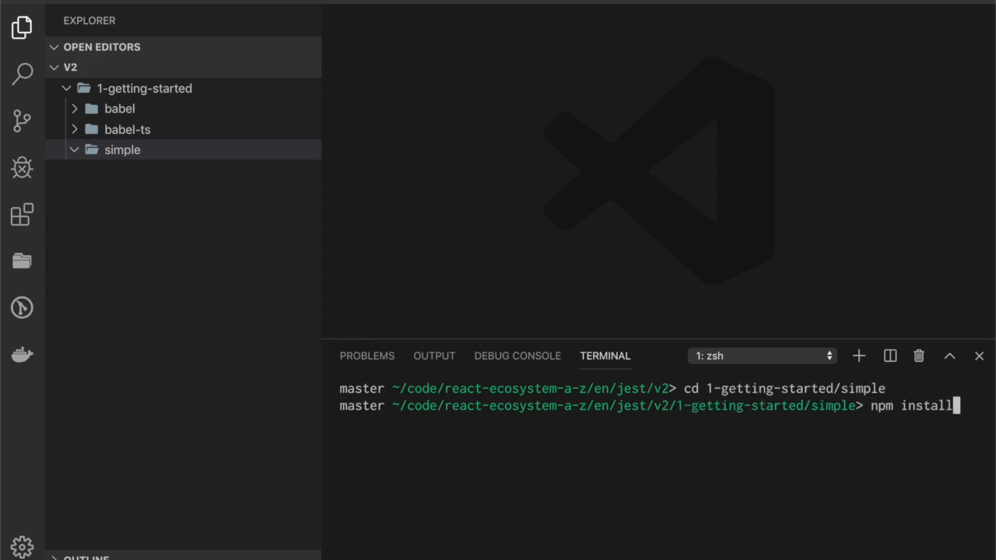
key(Backspace)
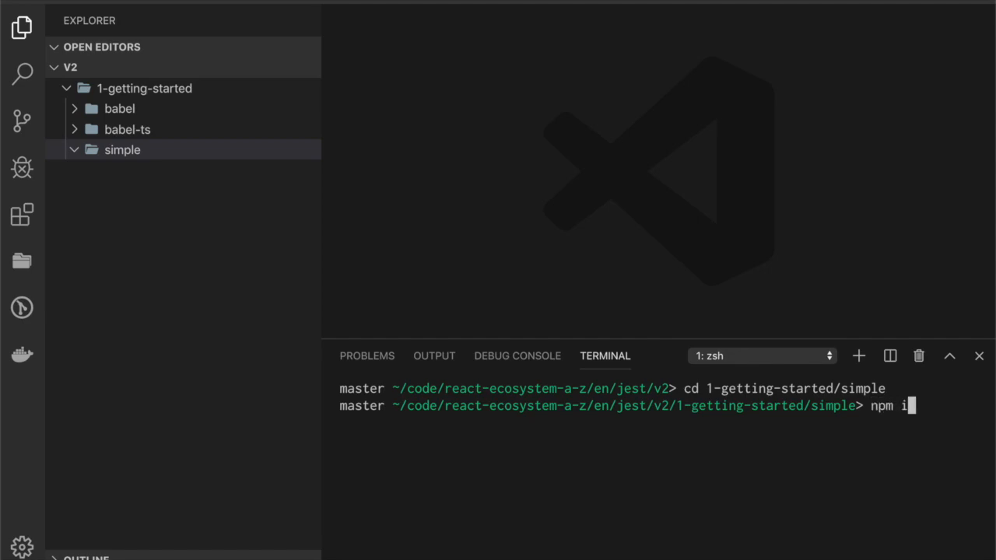
key(Enter)
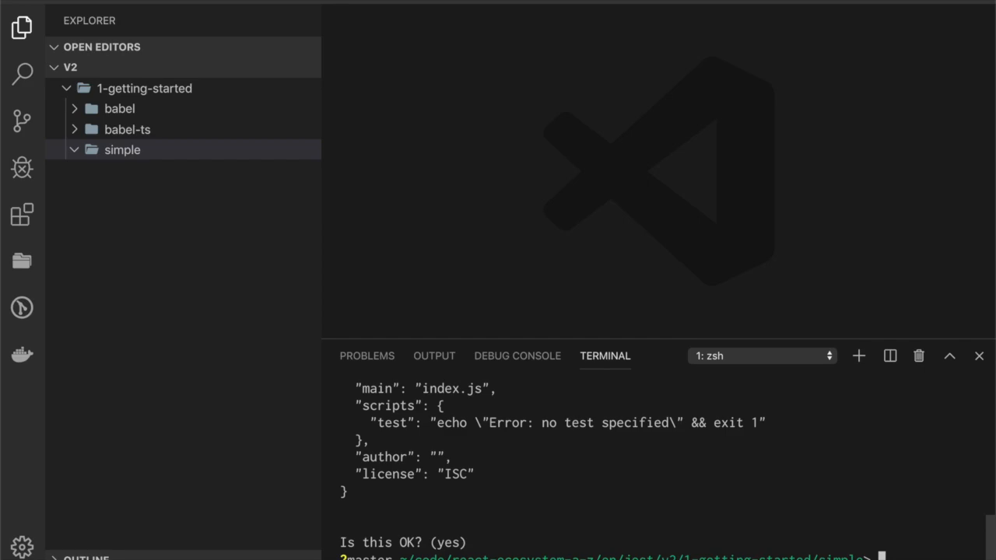
click(122, 150)
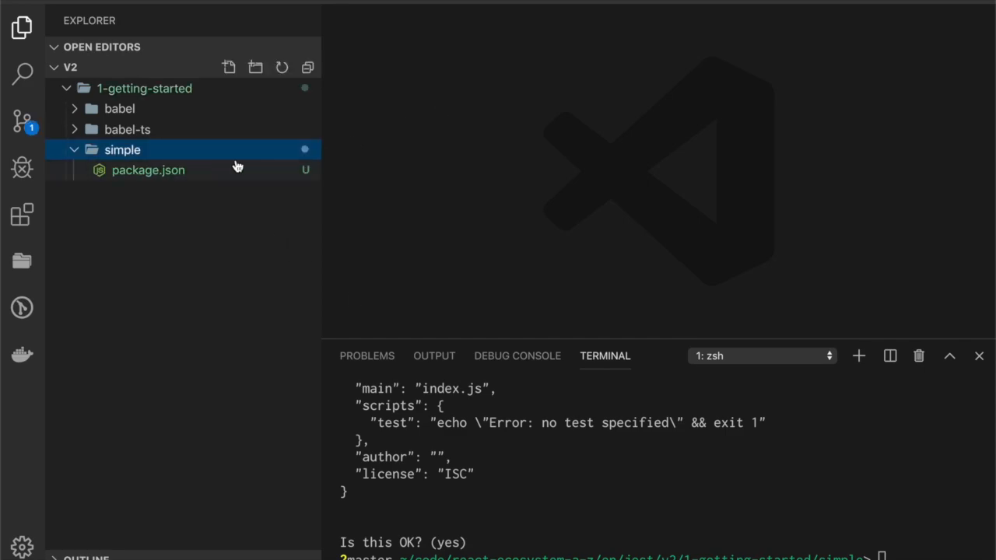
double_click(148, 170)
text(npm install --save-dev jest)
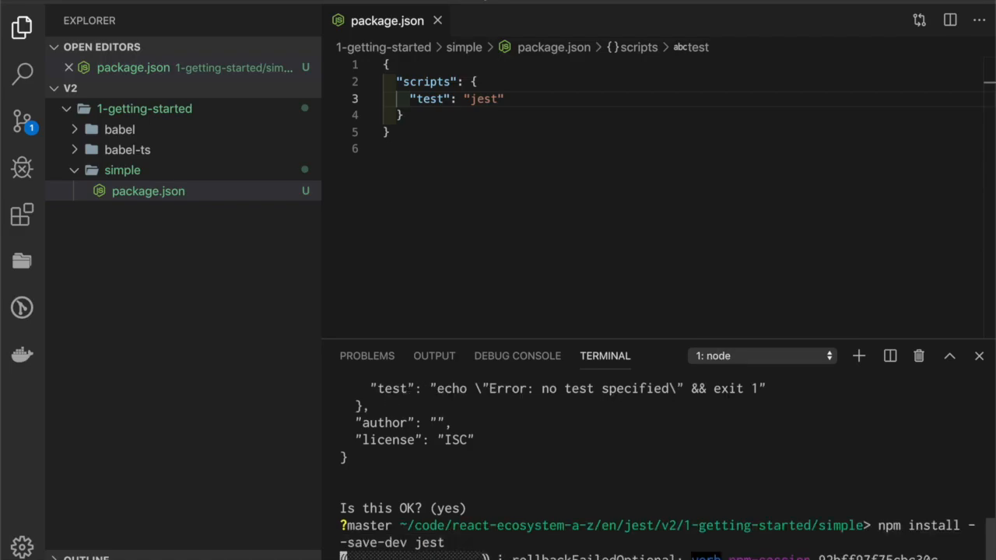
click(133, 6)
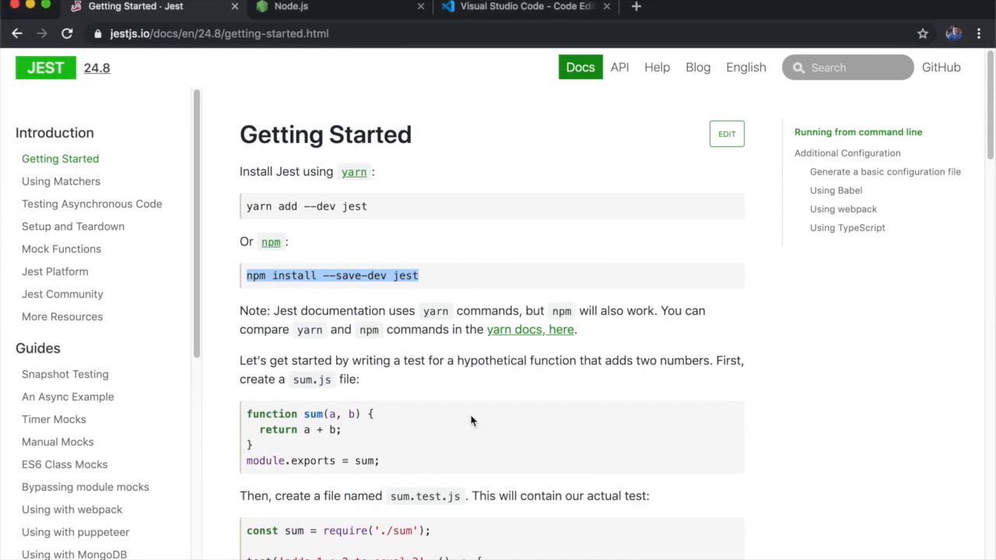
scroll(down, 3)
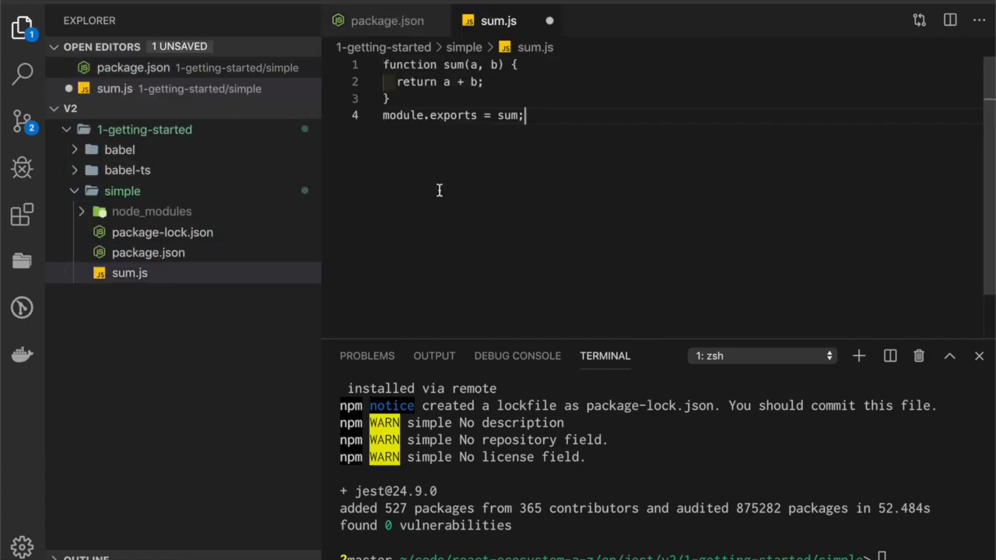
Tidy and save sum.js with its sum export, then begin creating sum.test.js in simple.
key(Enter)
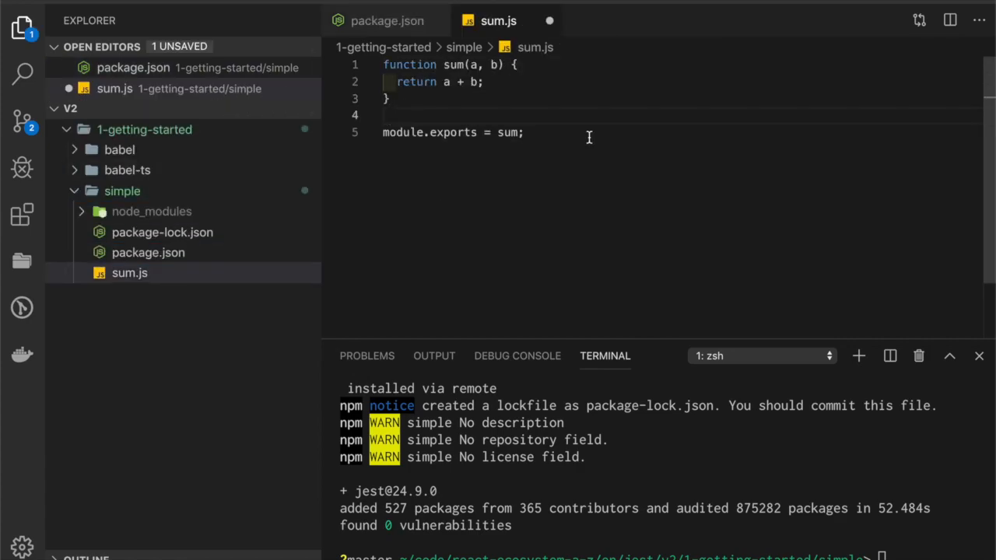
click(135, 9)
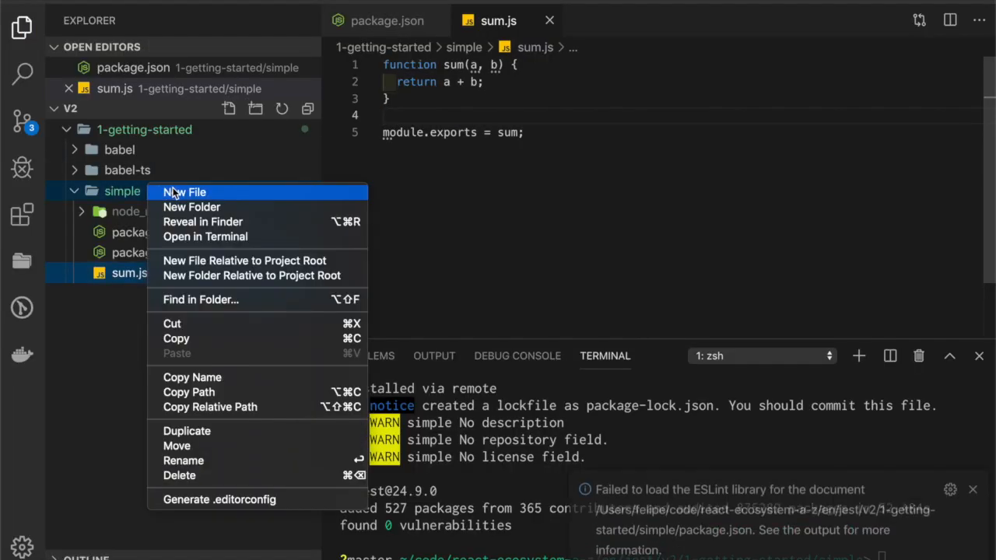
click(184, 192)
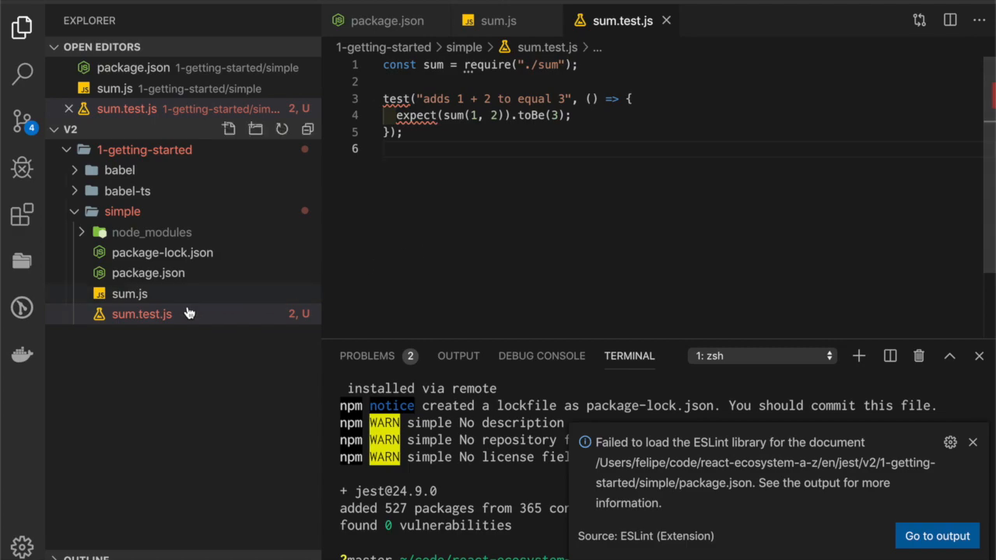
Run npm test to pass the sum suite, then highlight the 'test': 'jest' script.
click(973, 442)
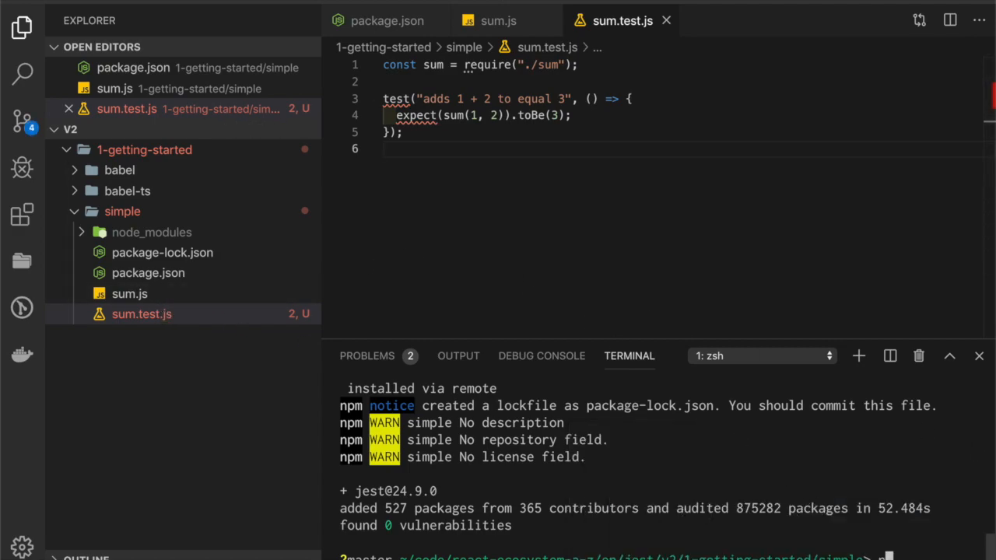
text(npm test)
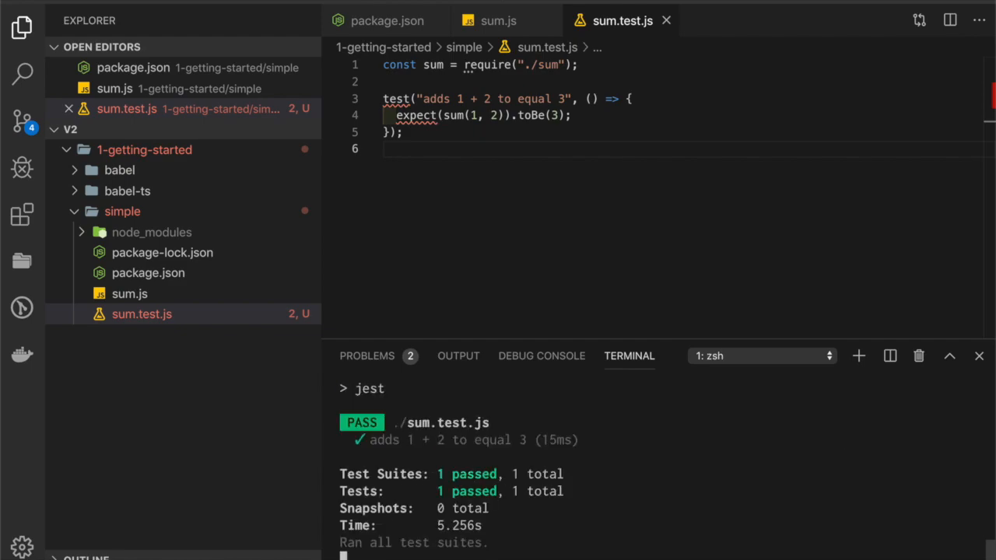
mouse_move(169, 294)
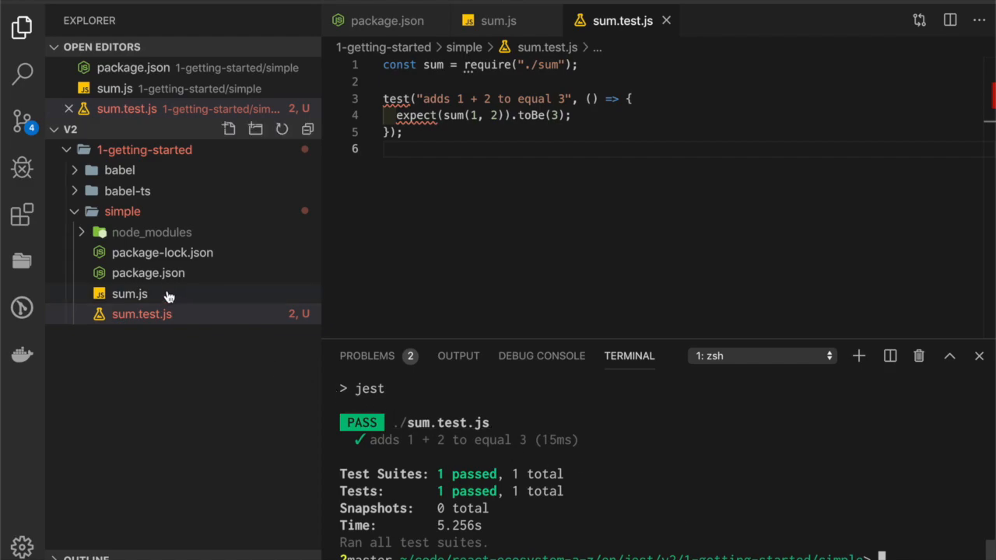
click(129, 293)
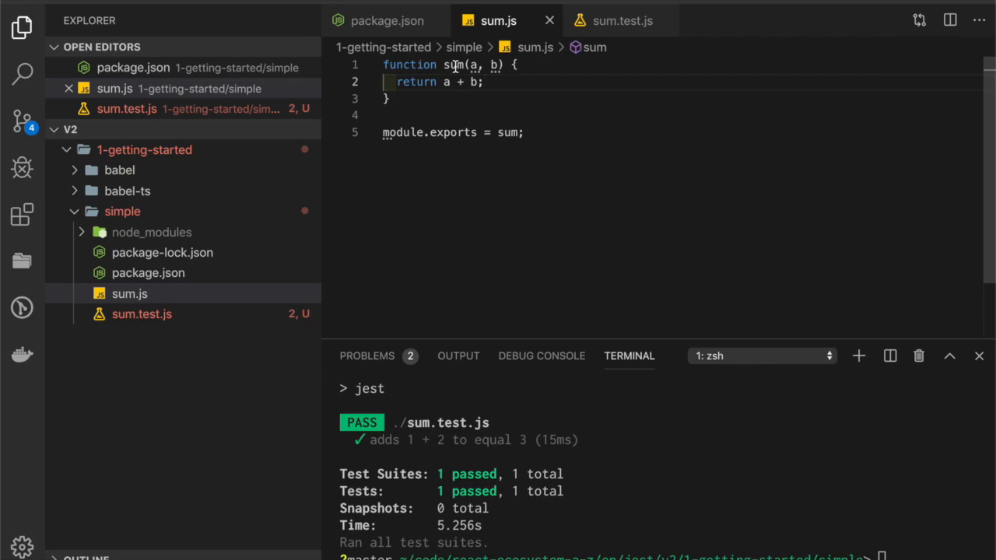
click(142, 314)
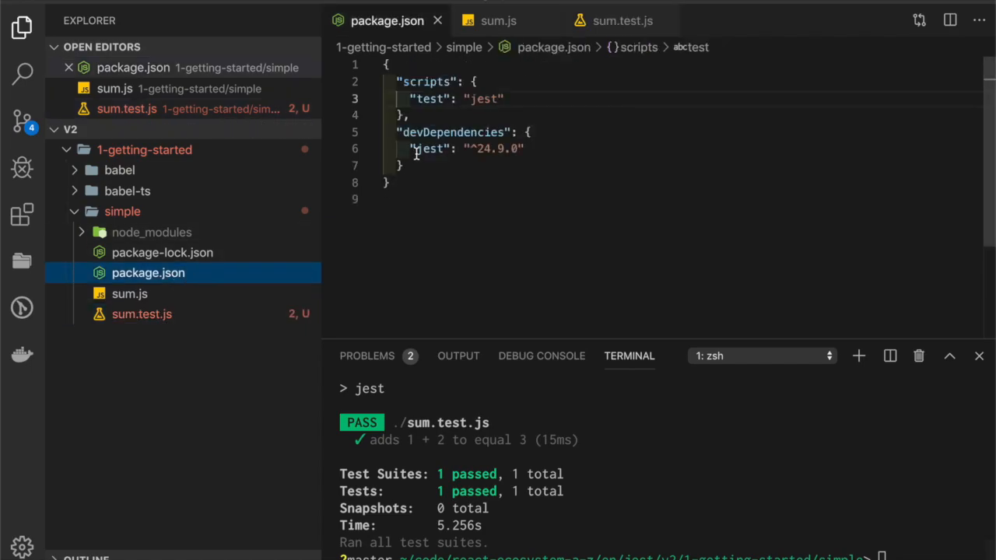
double_click(428, 99)
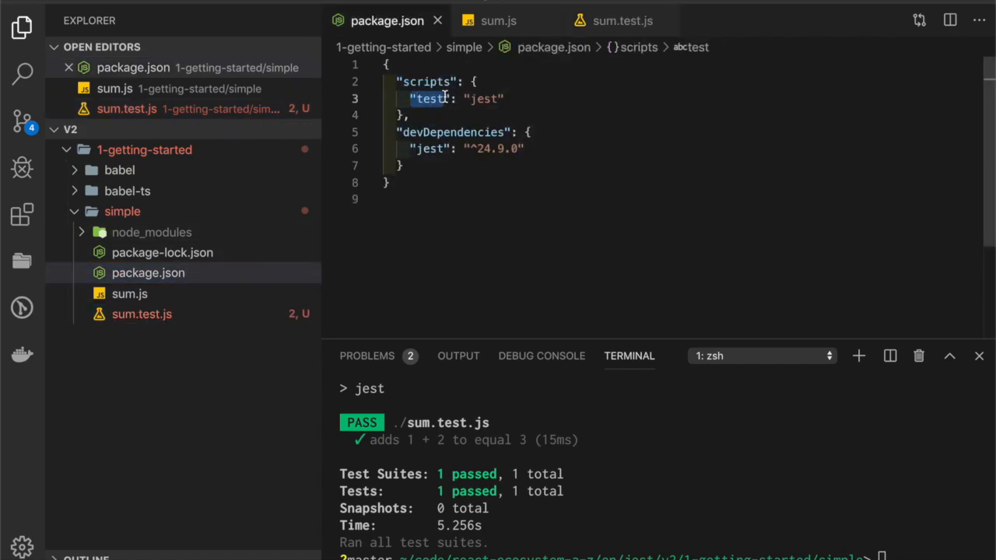
double_click(482, 98)
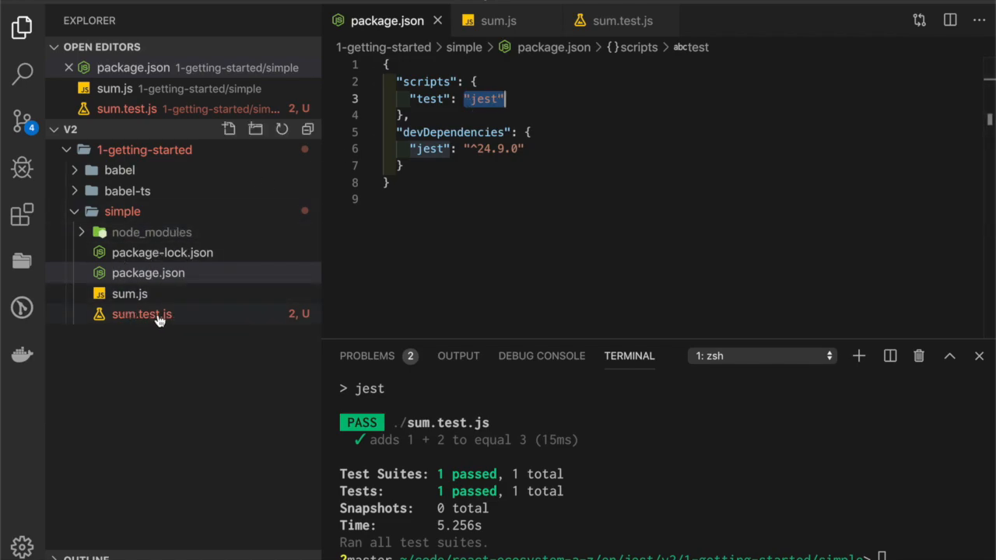
mouse_move(127, 326)
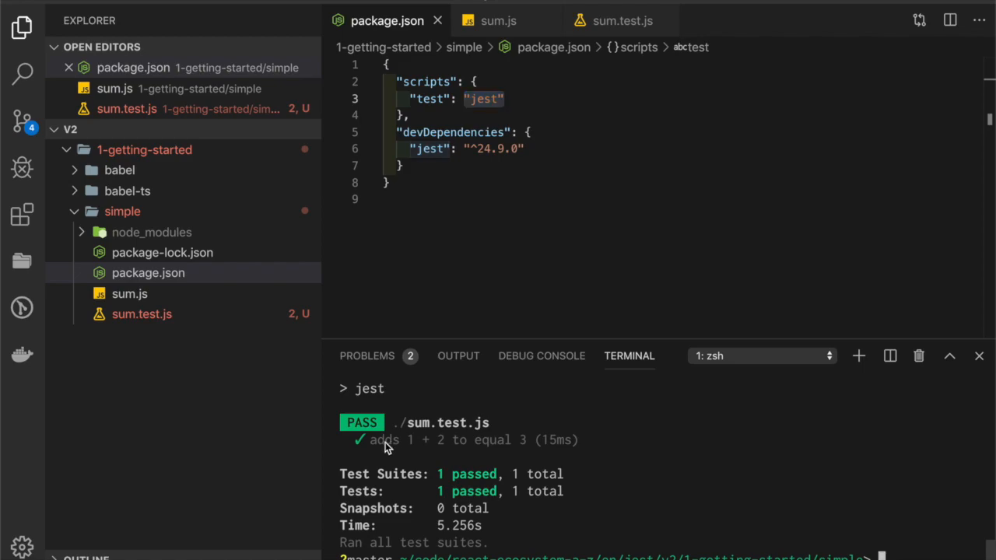
mouse_move(591, 455)
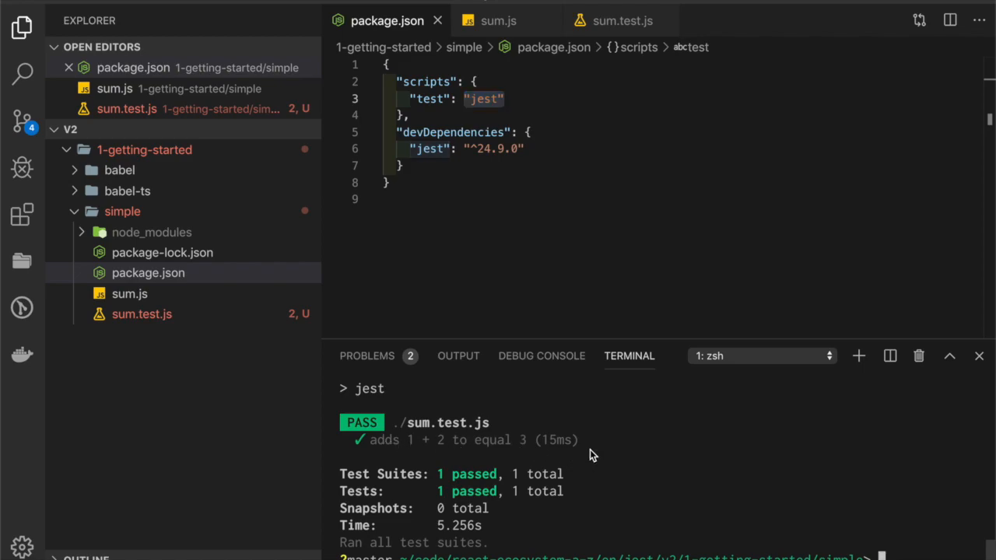
Scroll the Jest docs to 'Running from command line' and highlight the example command's parts.
click(124, 6)
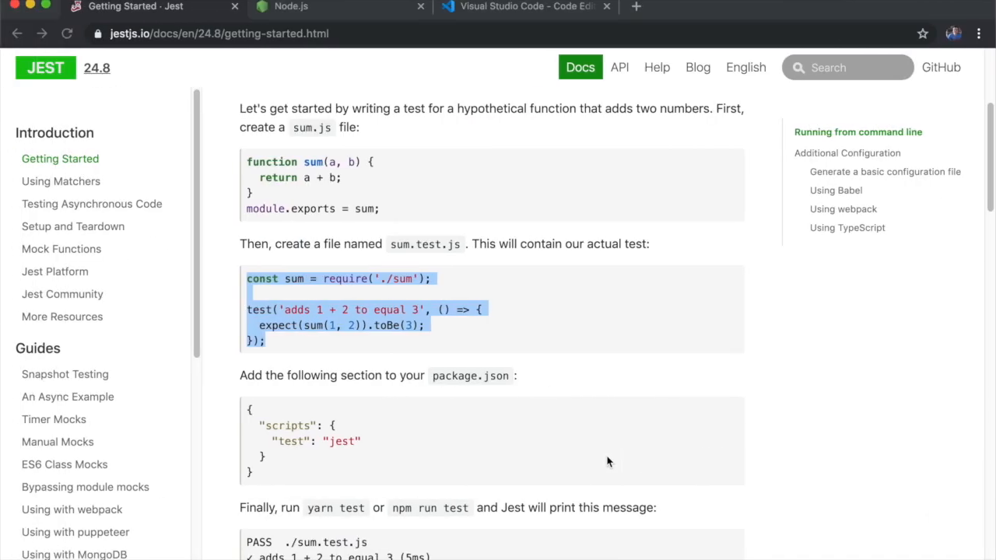
scroll(down, 3)
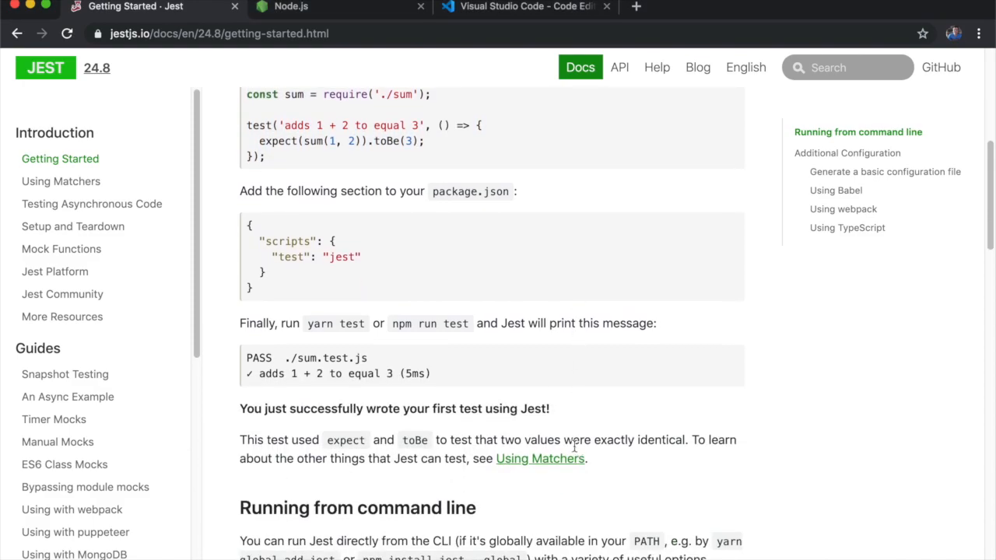
scroll(down, 3)
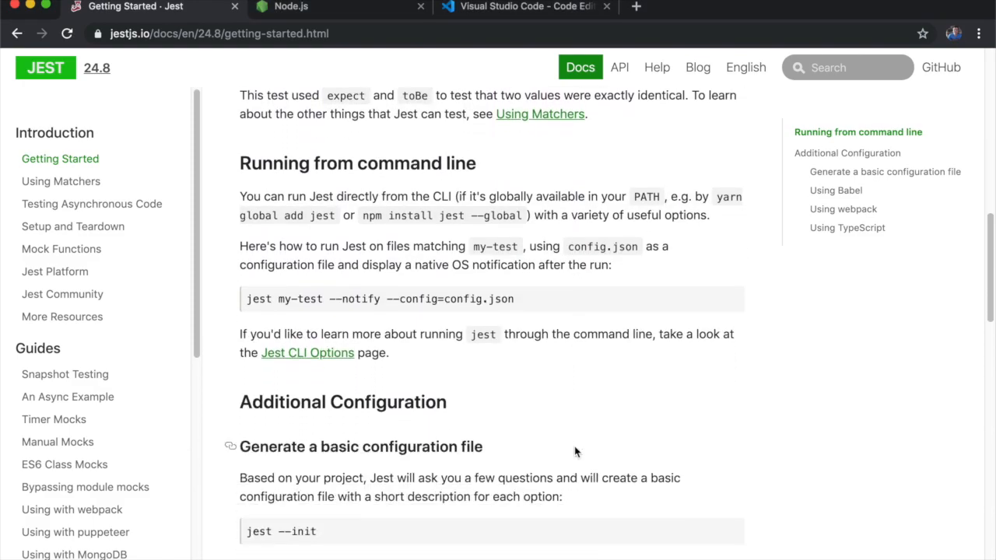
scroll(down, 3)
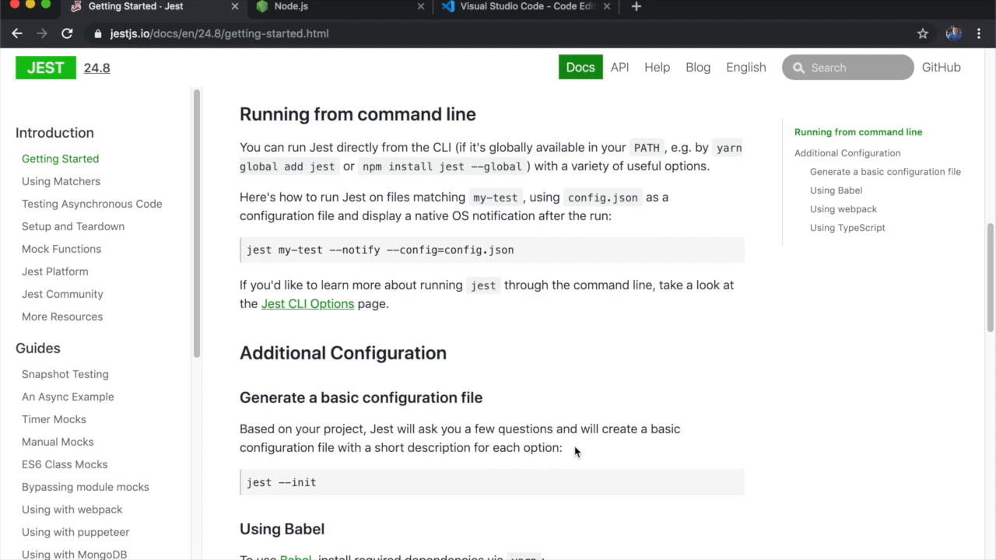
mouse_move(360, 173)
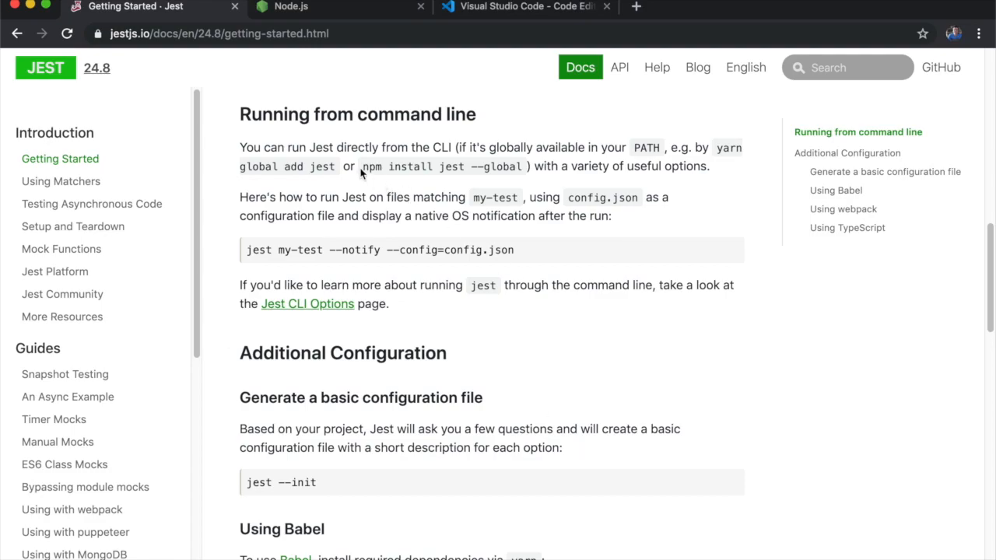
drag(362, 165, 525, 166)
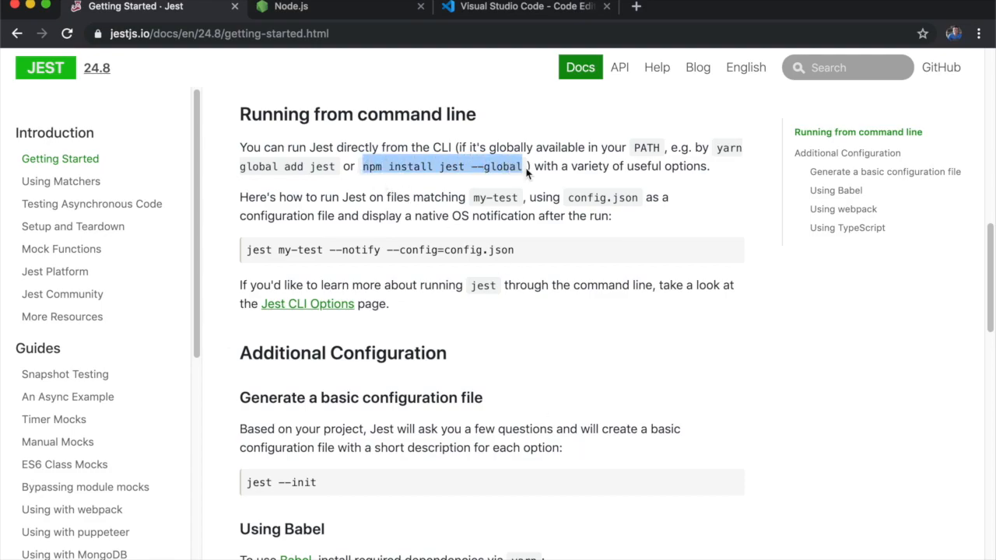
click(524, 7)
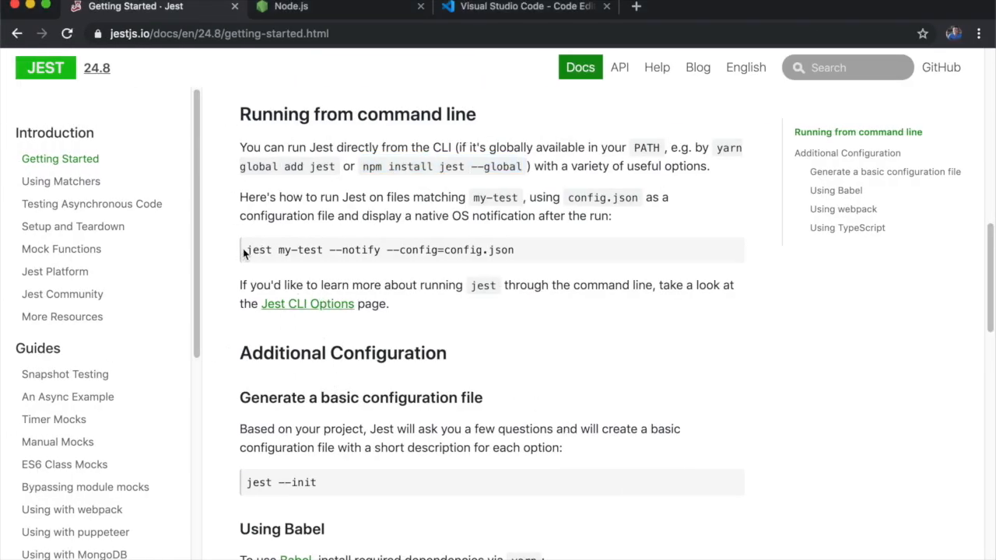
double_click(258, 249)
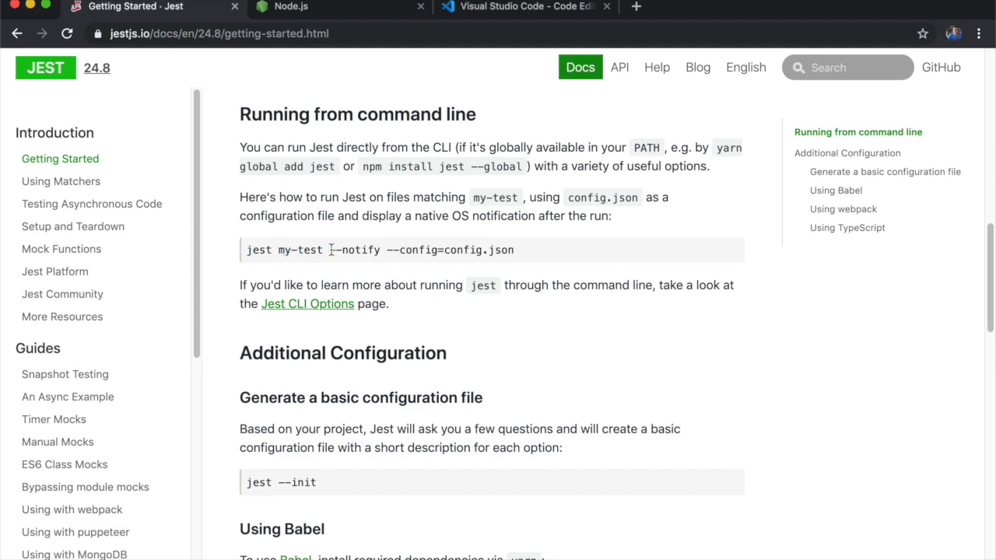
double_click(354, 250)
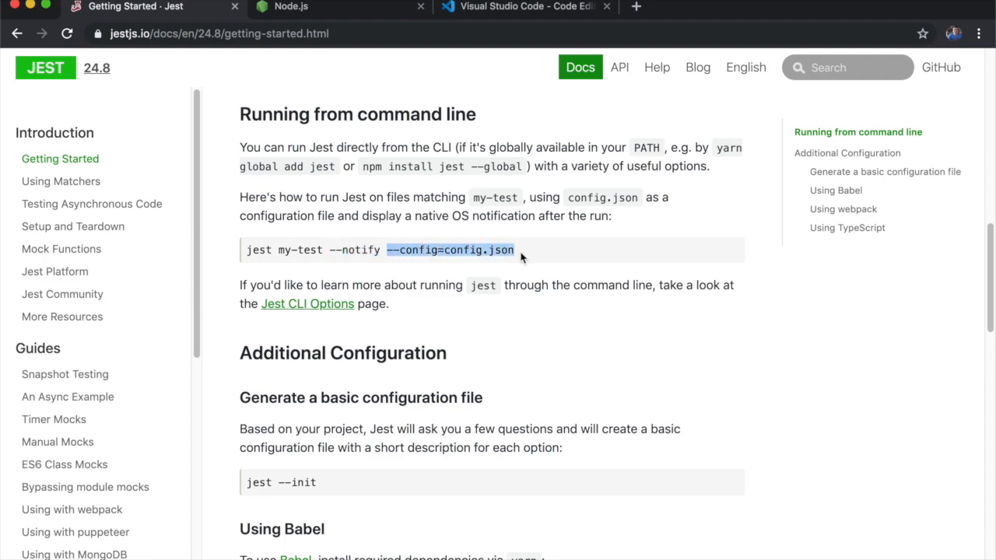
click(278, 249)
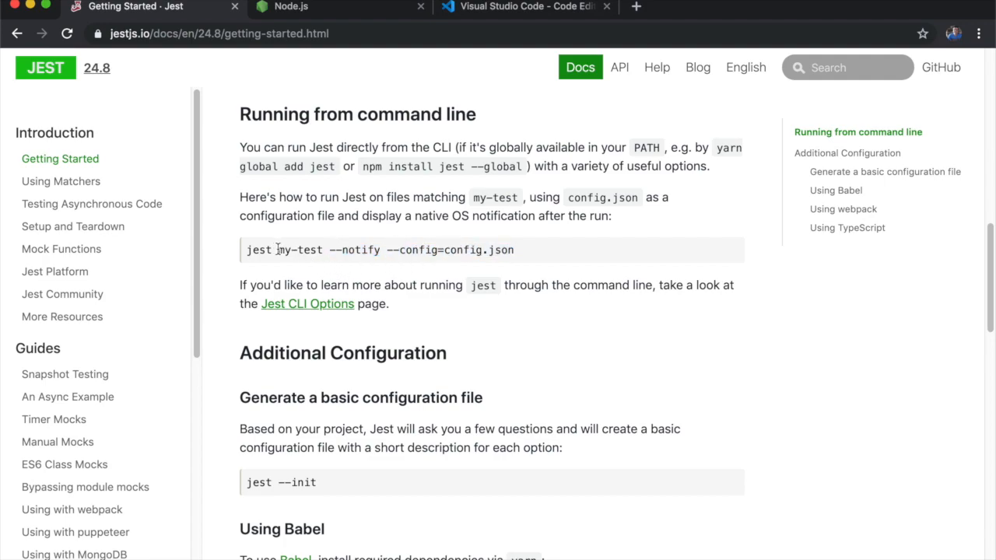
double_click(300, 250)
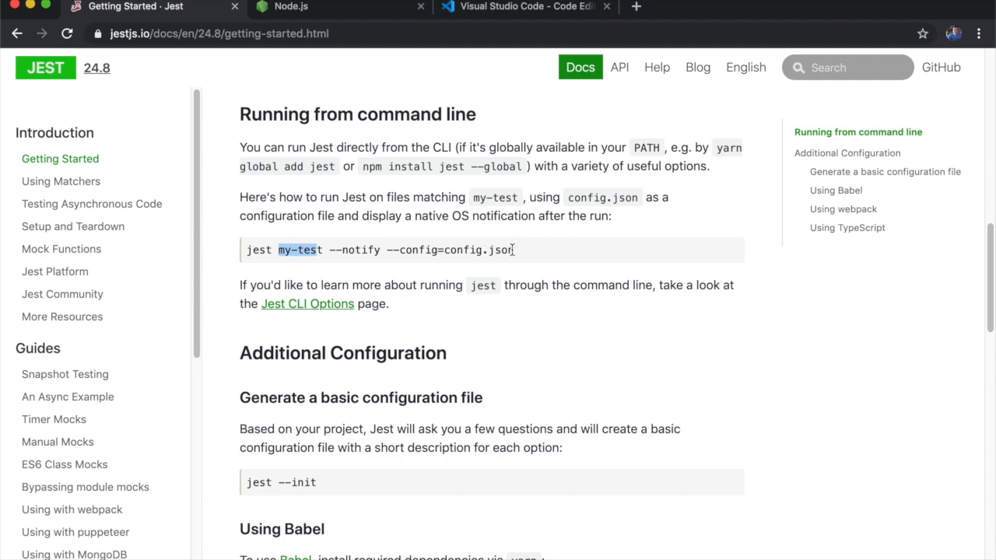
Run jest sum --notify in the VS Code terminal.
click(525, 6)
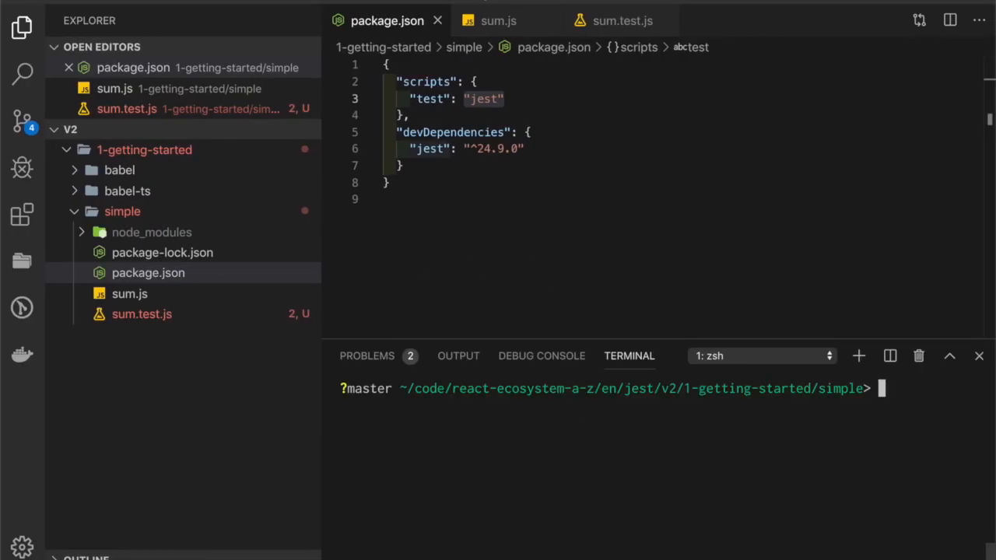
text(jest sum --notify)
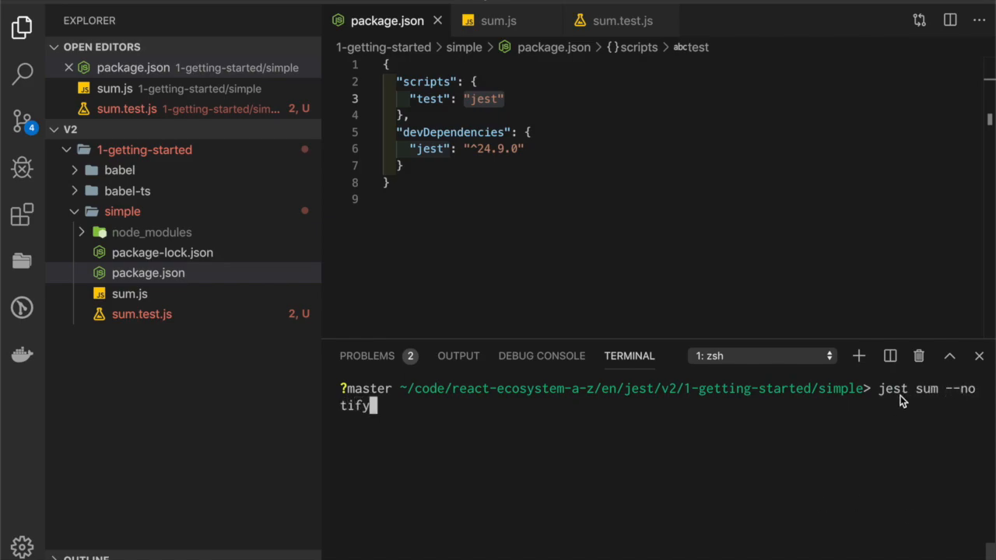
mouse_move(971, 374)
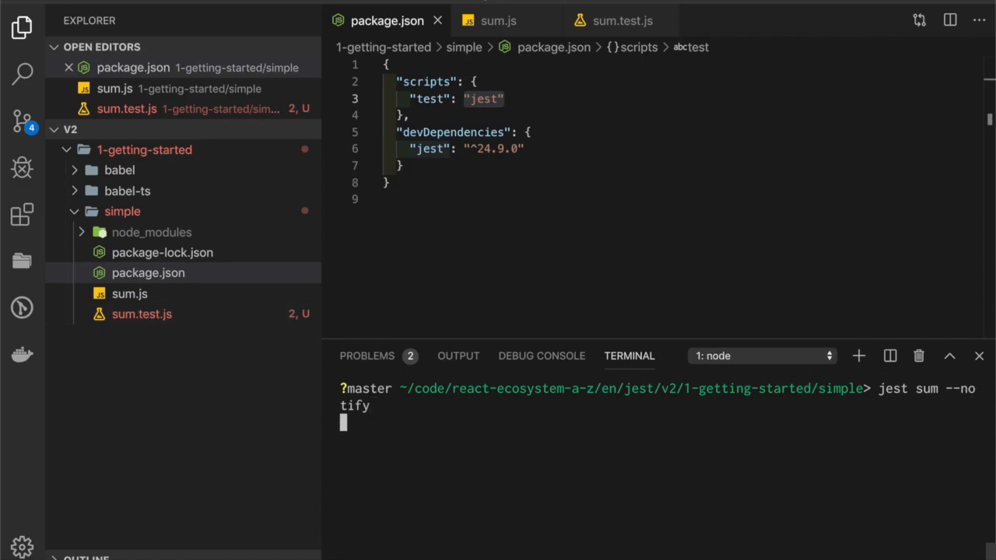
key(Enter)
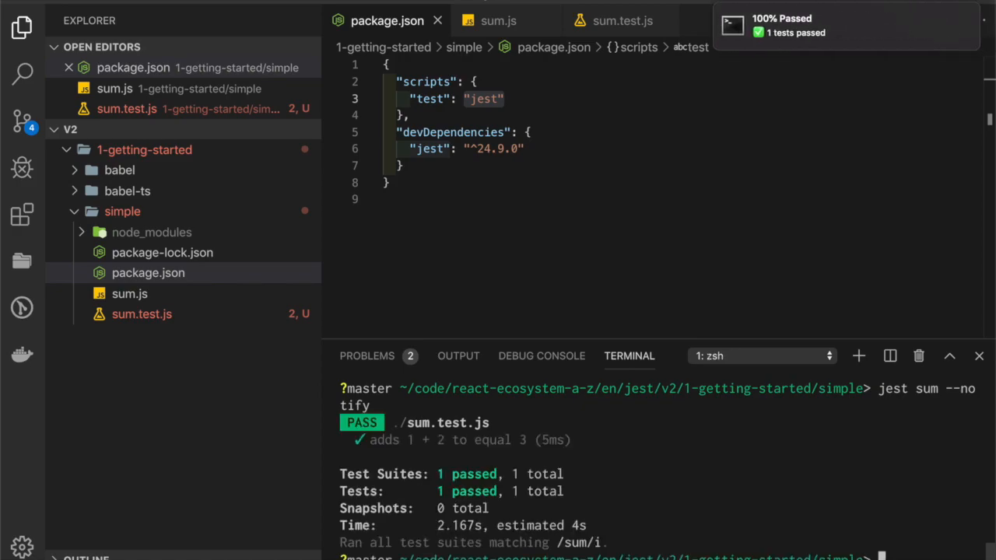
mouse_move(673, 281)
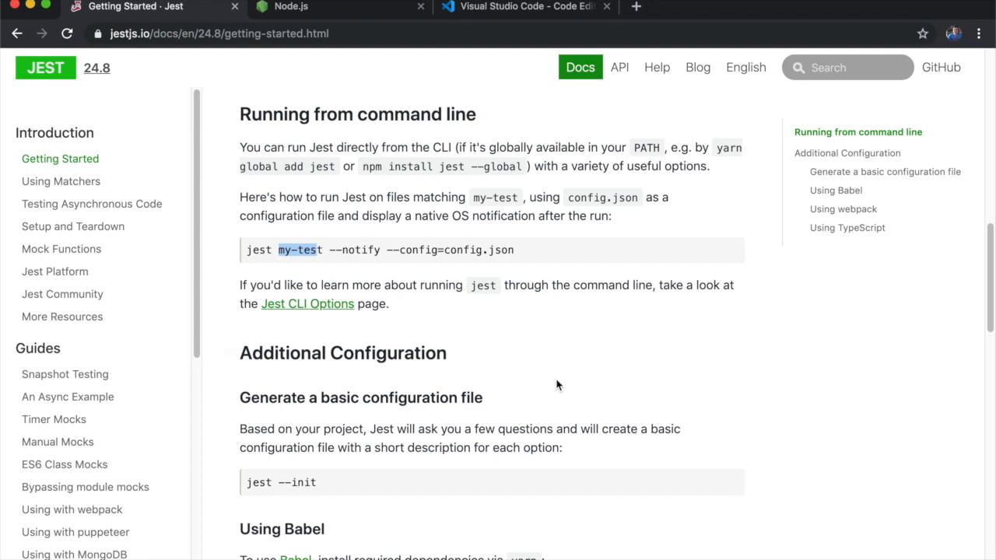
Scroll to 'Generate a basic configuration file' and select the jest --init command.
scroll(down, 3)
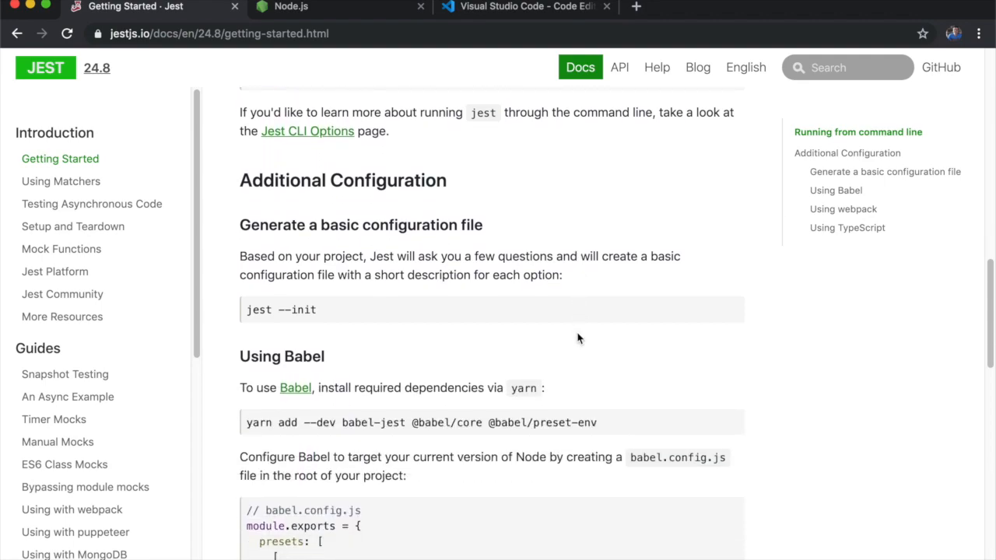
scroll(down, 3)
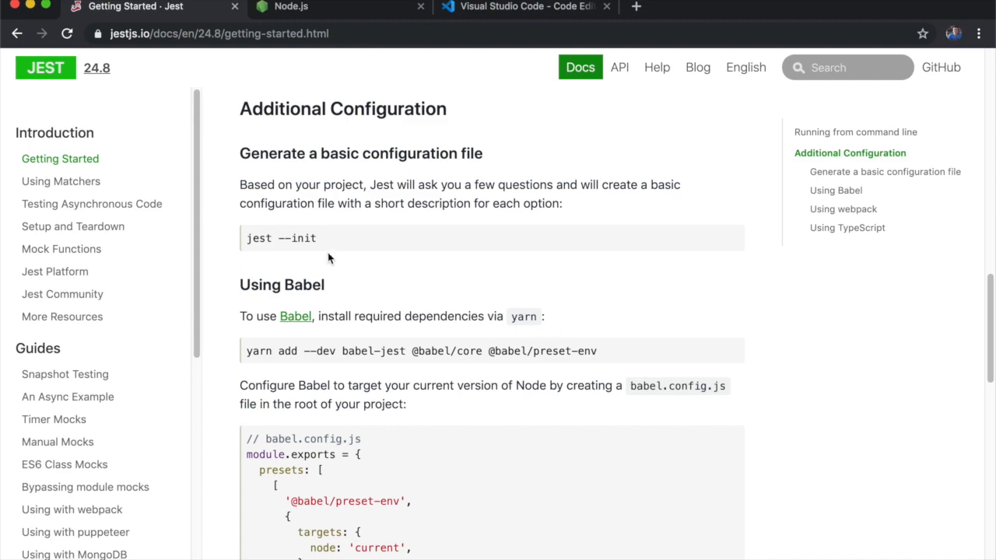
double_click(281, 239)
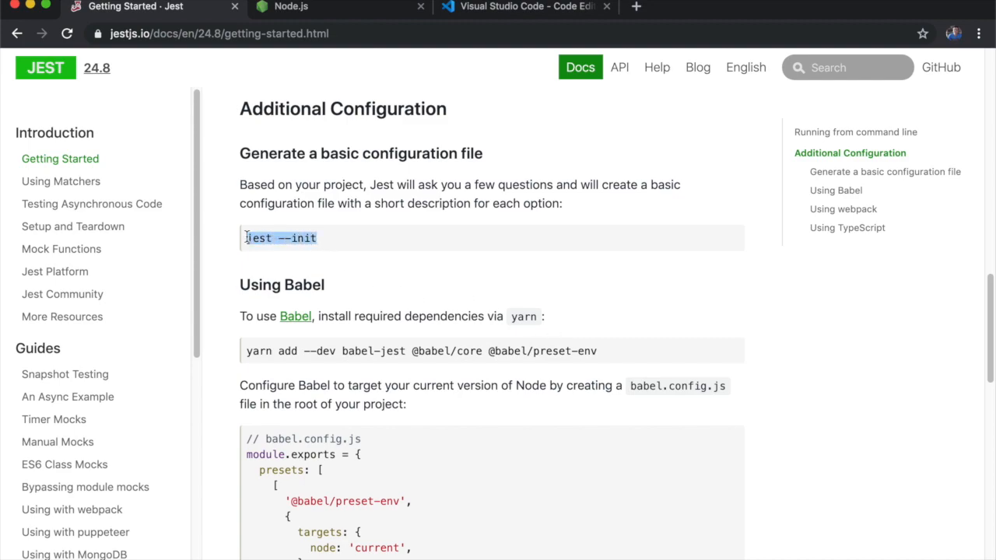
click(525, 6)
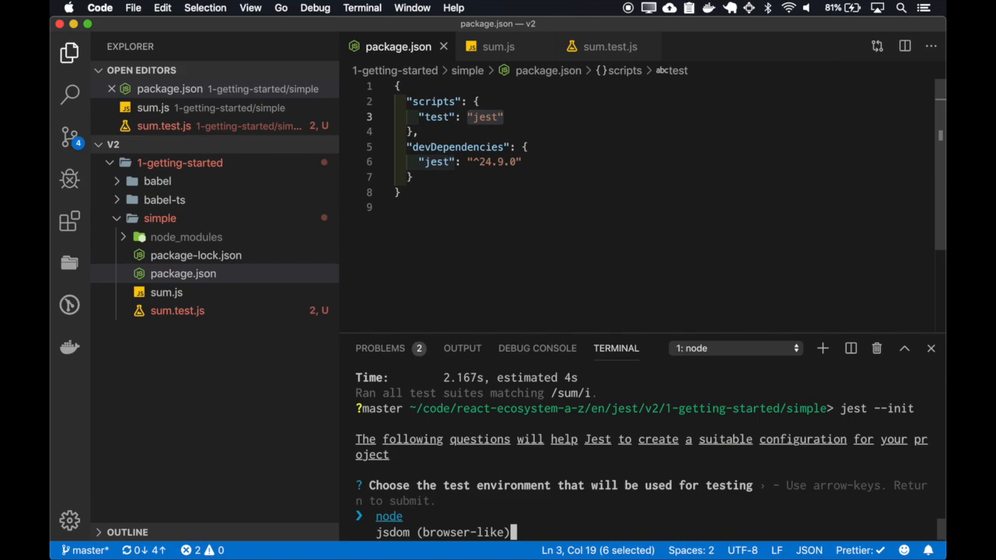
Choose jsdom in the jest --init prompts, then read through the generated jest.config.js.
key(down)
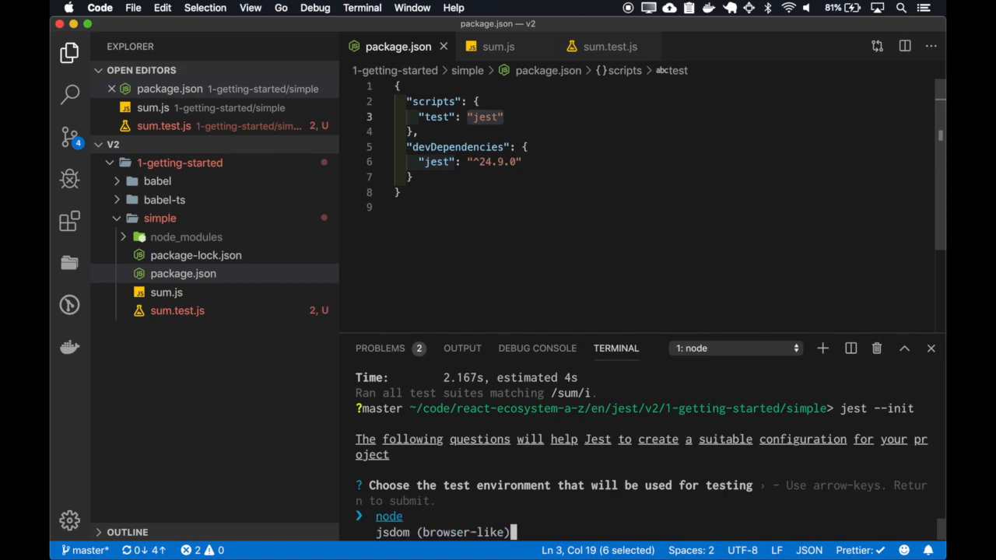
key(Down)
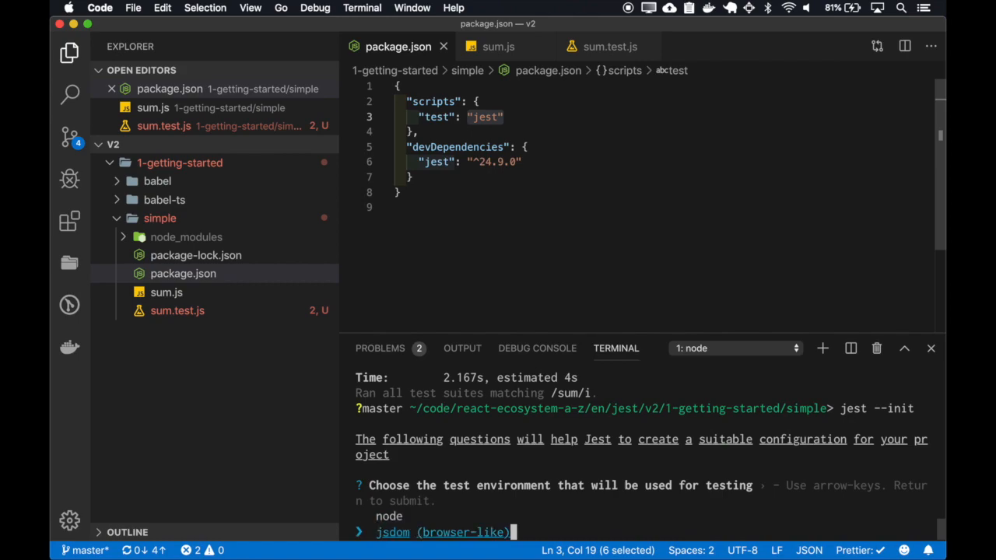
key(enter)
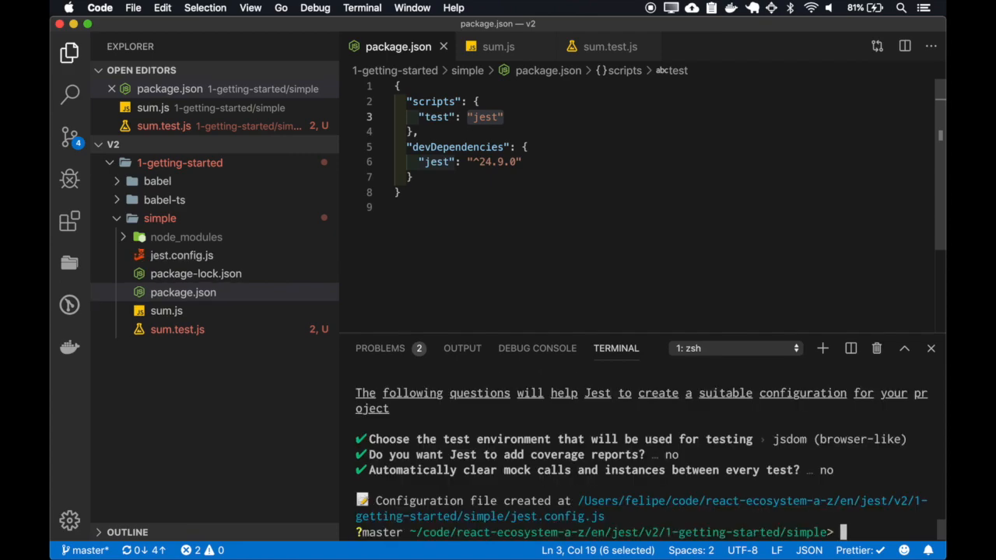
mouse_move(245, 260)
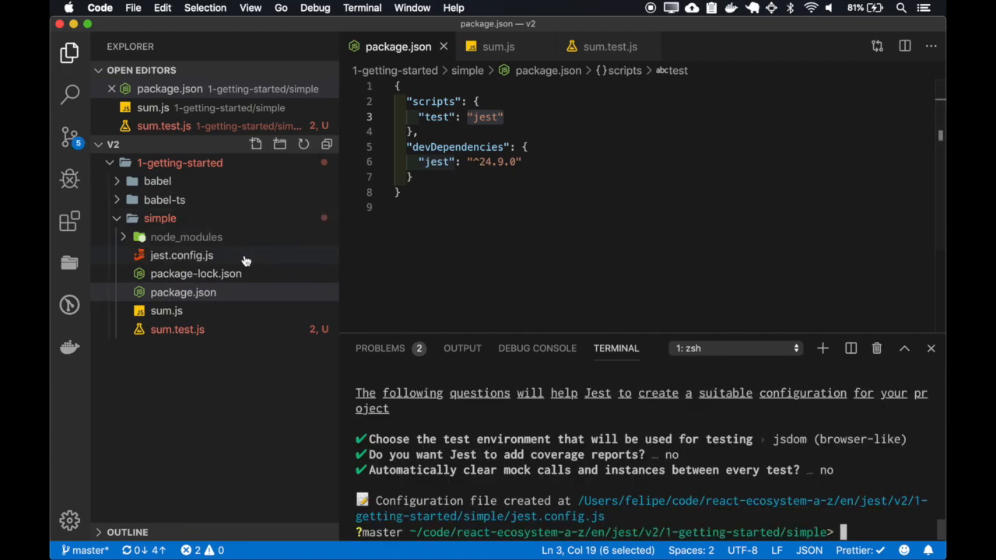
click(181, 255)
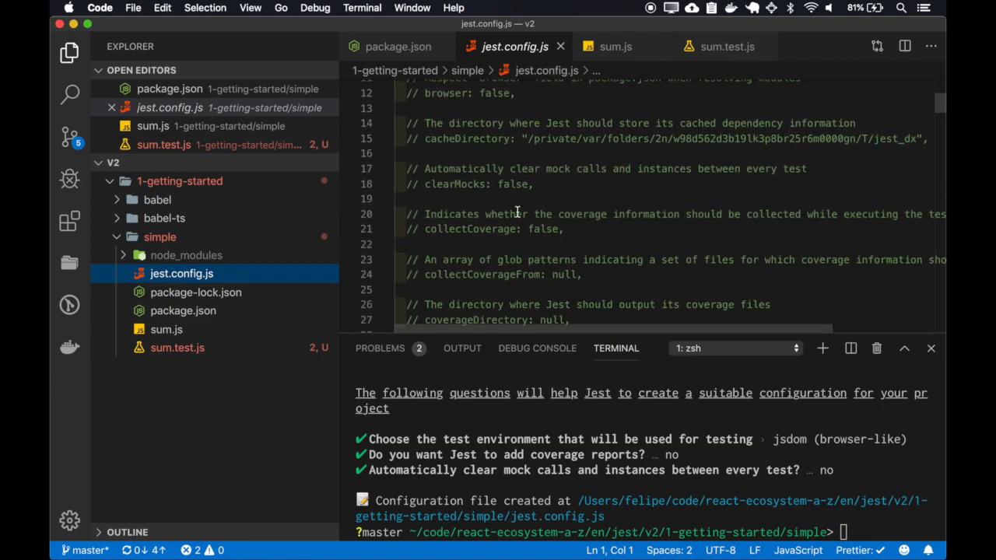
scroll(down, 3)
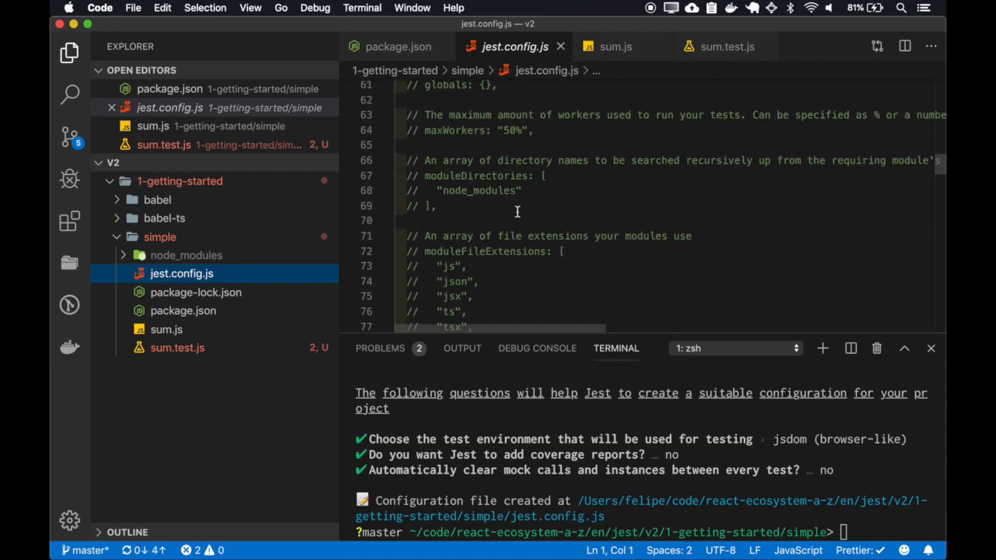
scroll(down, 3)
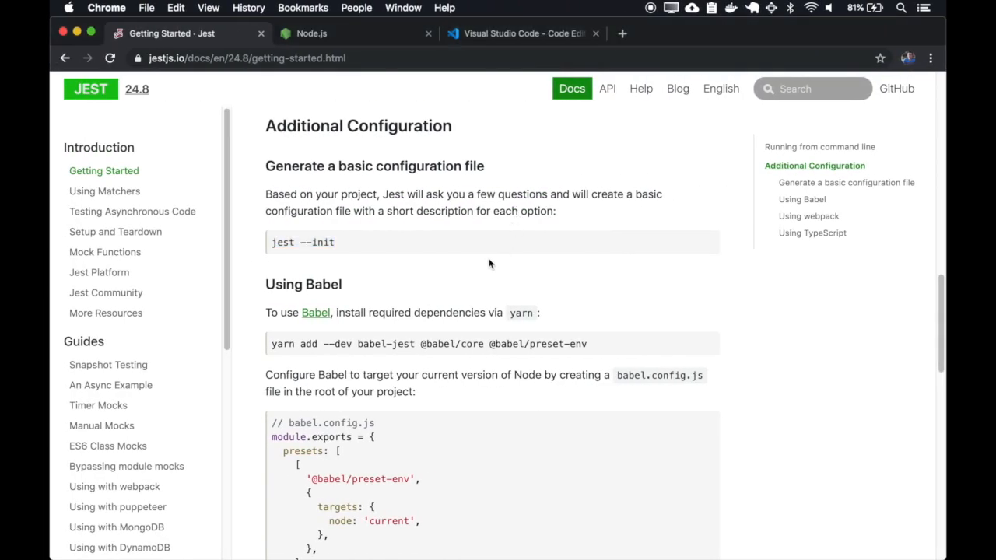
Scroll the Jest guide down toward Additional Configuration and Using Babel.
scroll(down, 3)
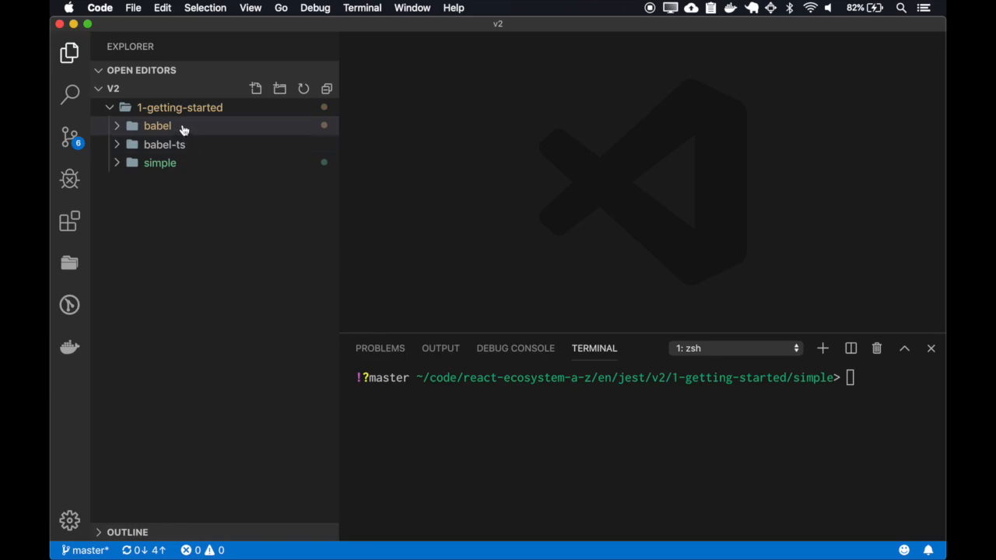
Run node sum.js in the babel folder, hitting the export SyntaxError, then open sum.test.js.
click(156, 126)
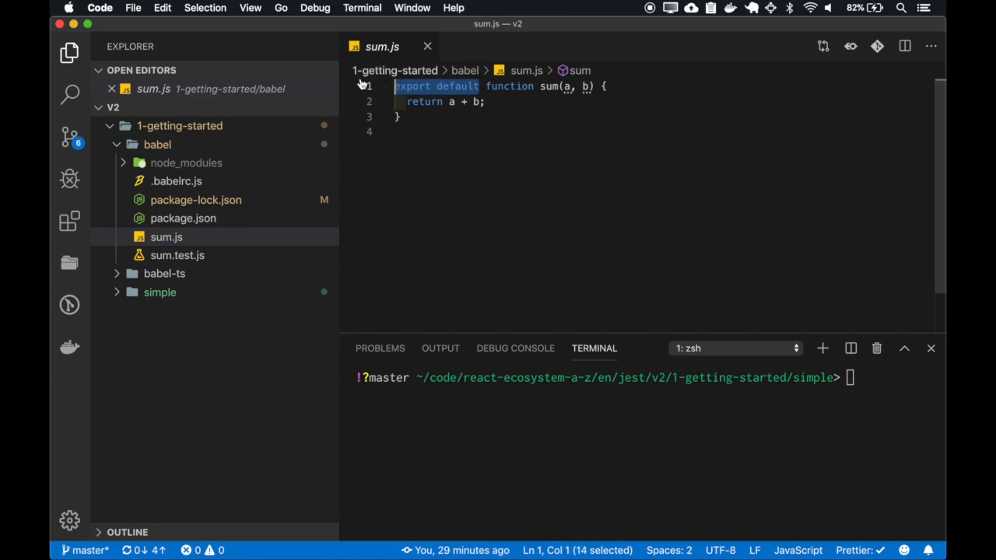
text(cd ../babel)
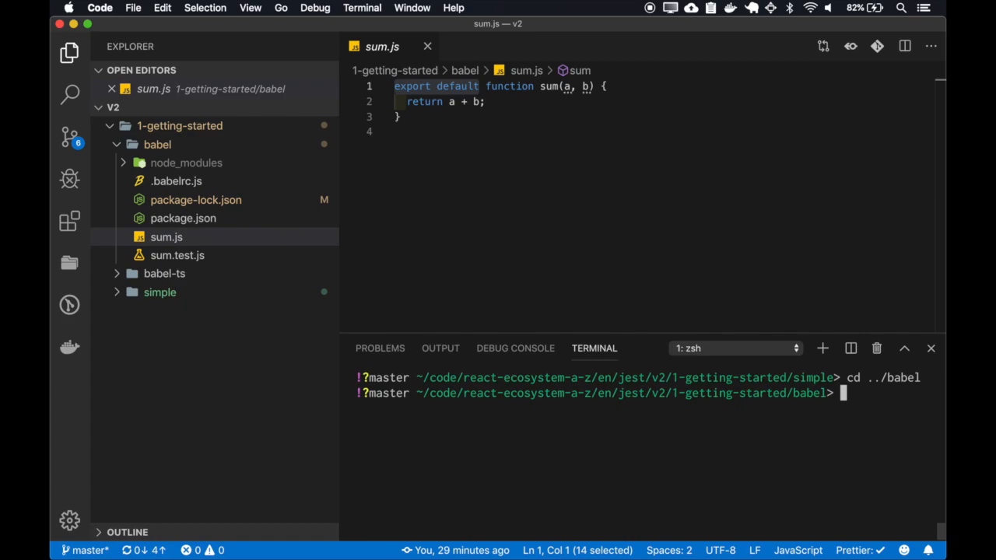
text(node b)
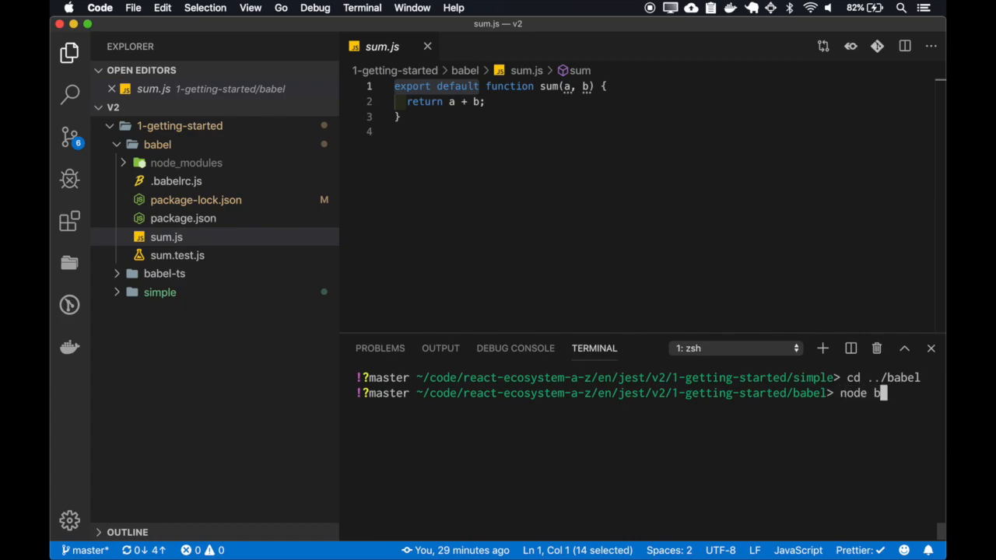
text(sum.js)
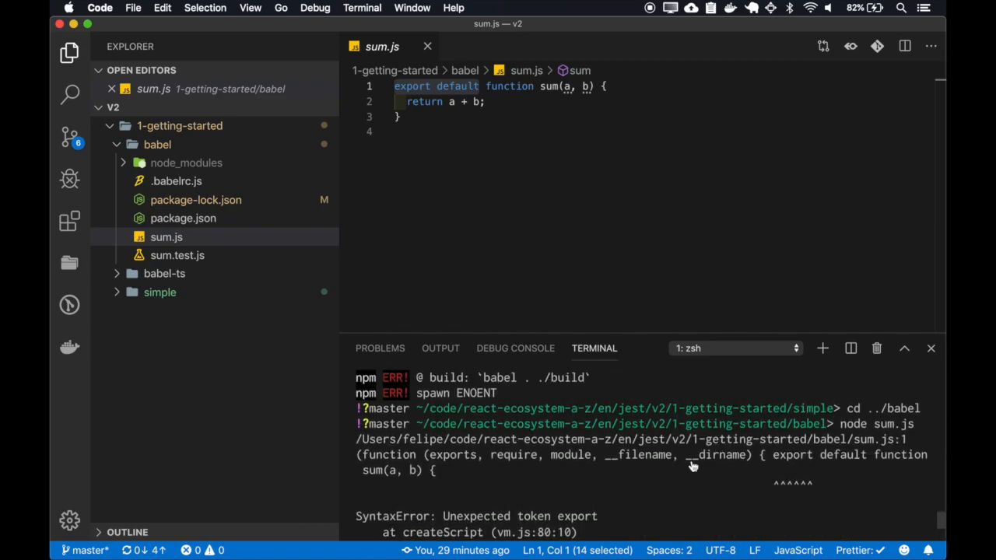
mouse_move(454, 526)
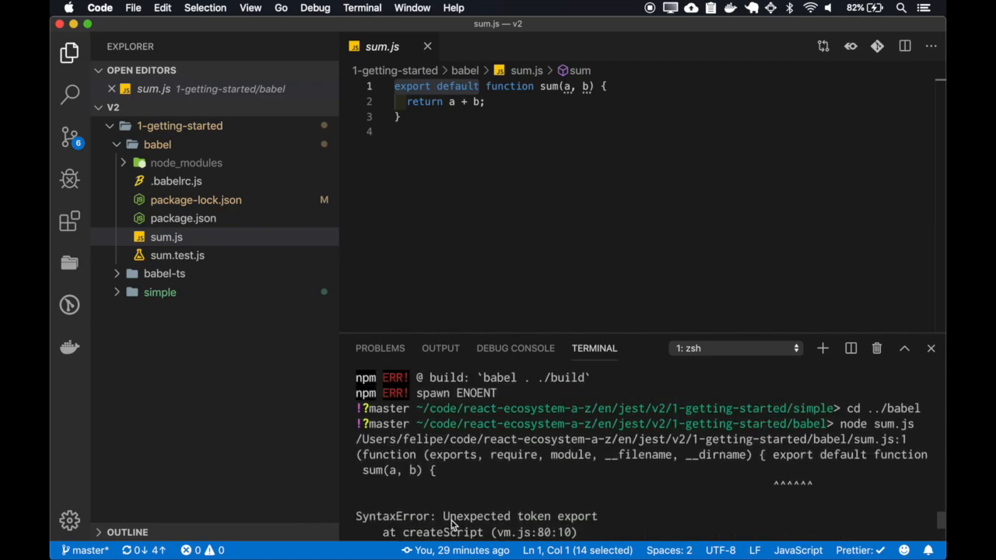
mouse_move(584, 522)
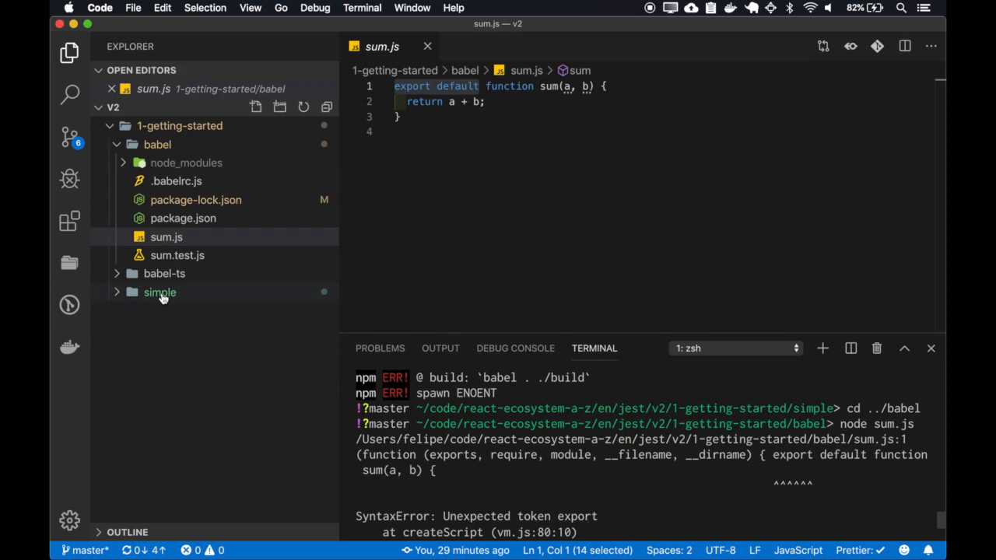
click(177, 255)
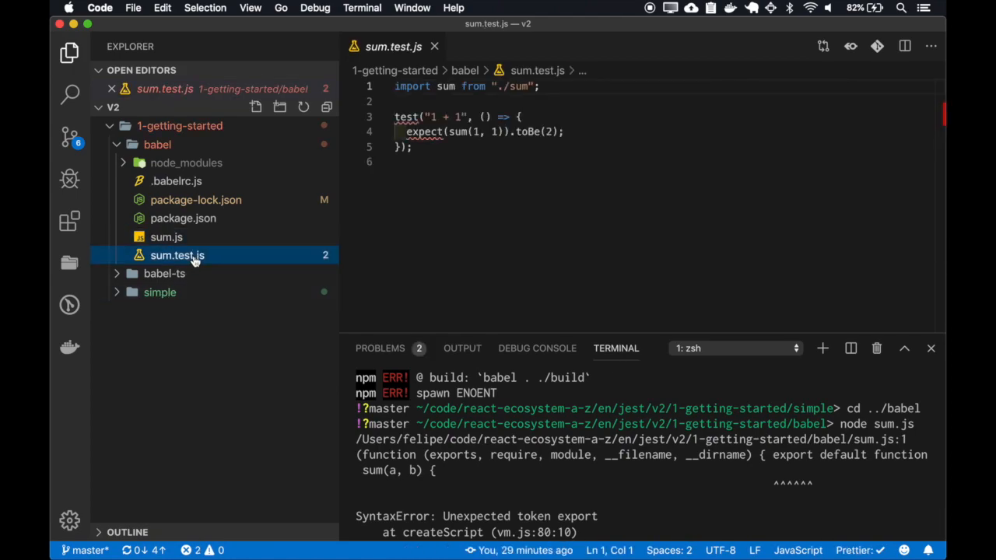
key(cmd+a)
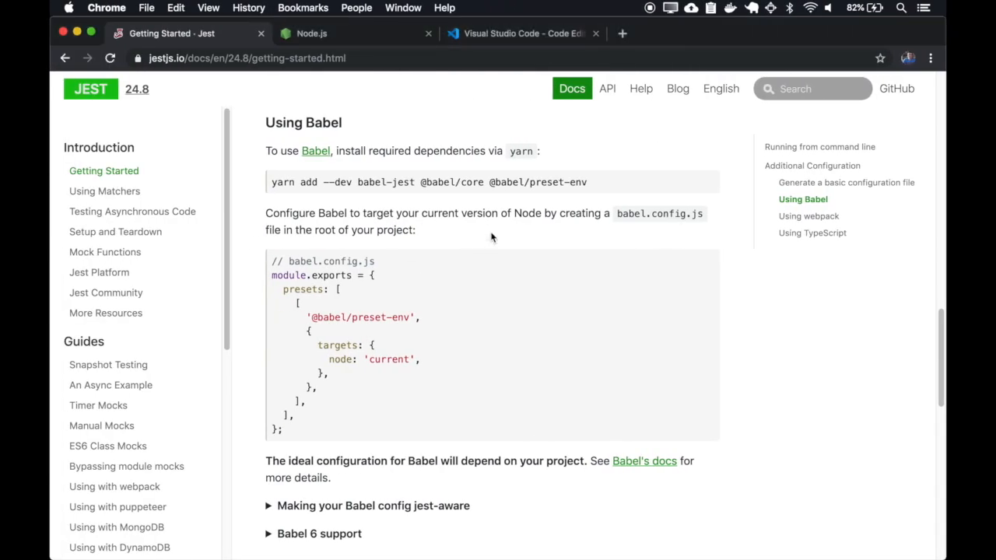
Run the babel project's passing tests, then open package.json and select babel-jest.
double_click(386, 182)
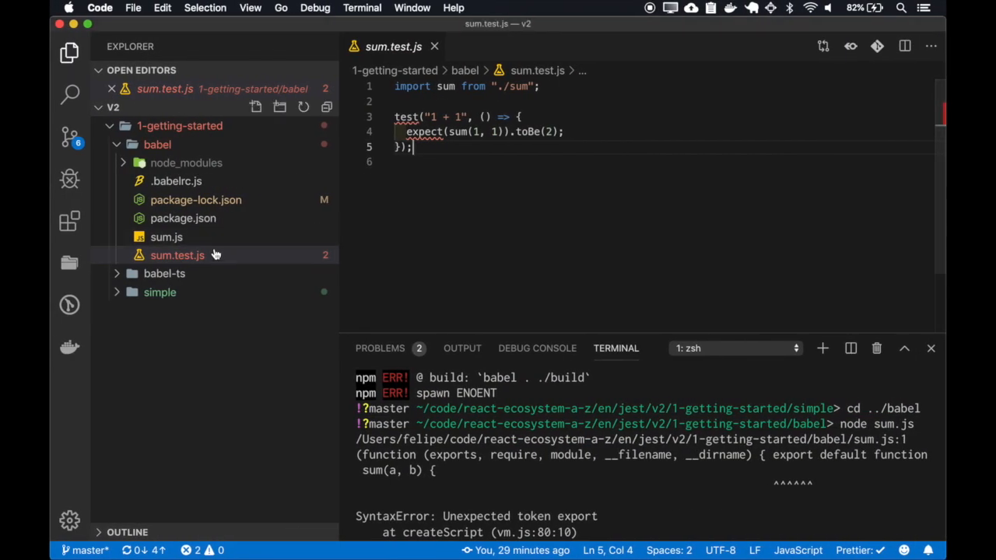
click(183, 218)
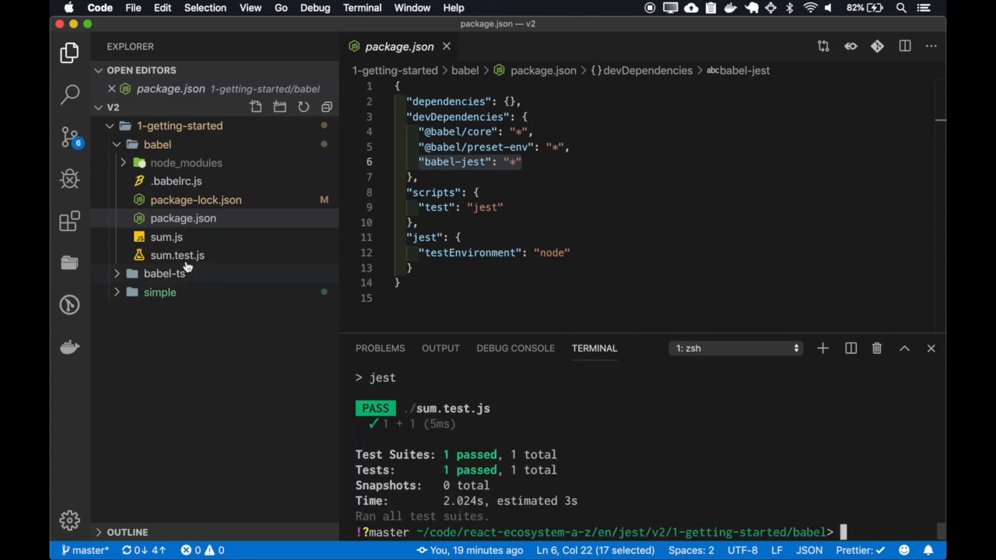
click(166, 237)
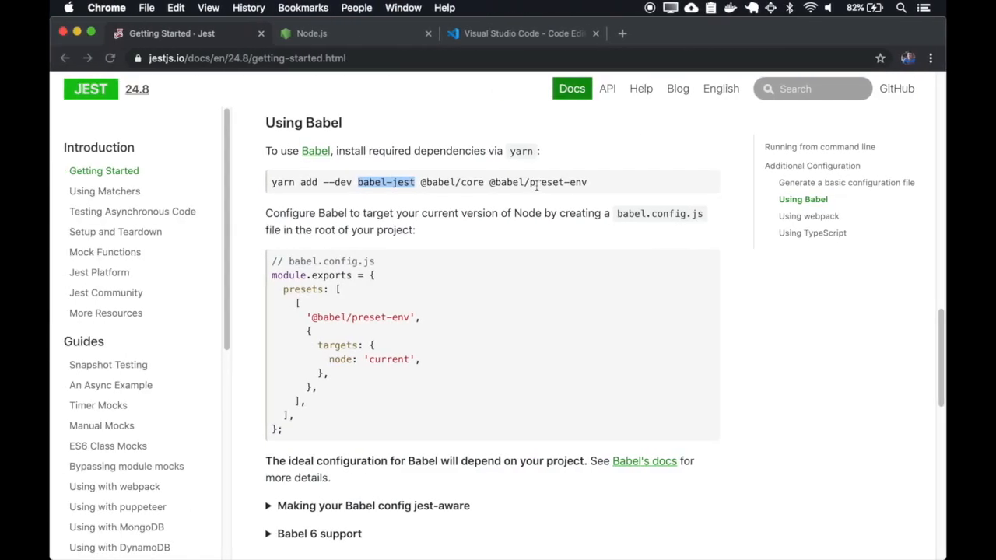
Scroll the Jest docs in Chrome past Using webpack down to Using TypeScript.
scroll(down, 3)
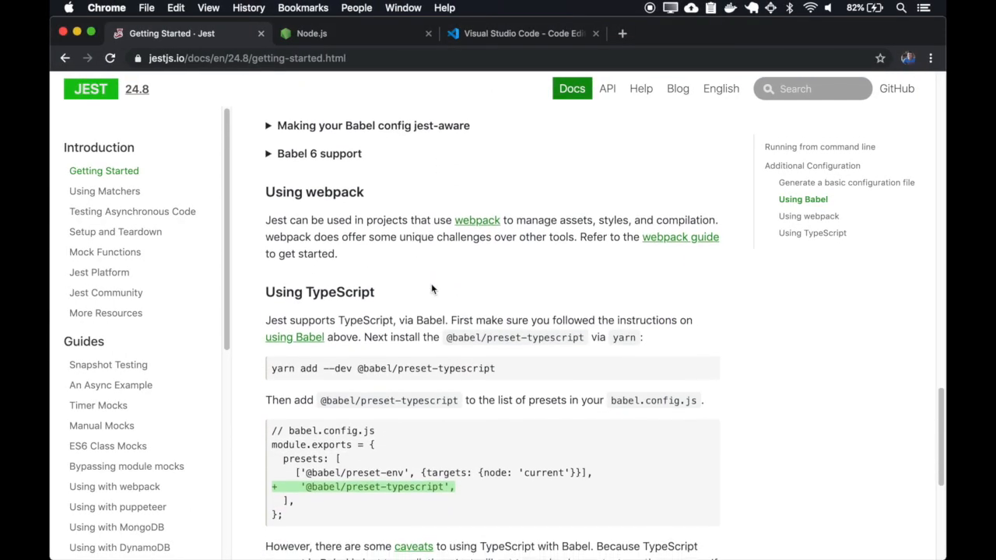
scroll(down, 3)
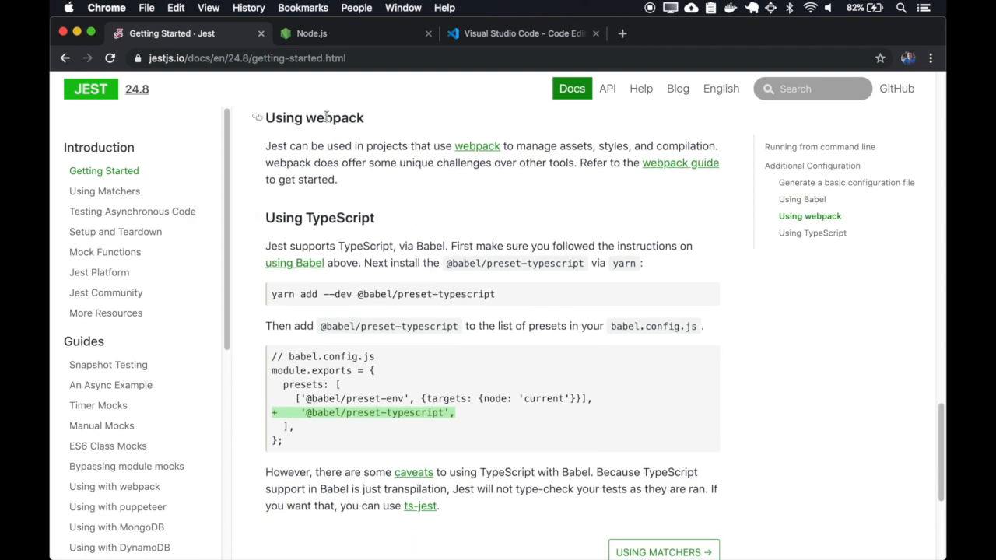
mouse_move(114, 487)
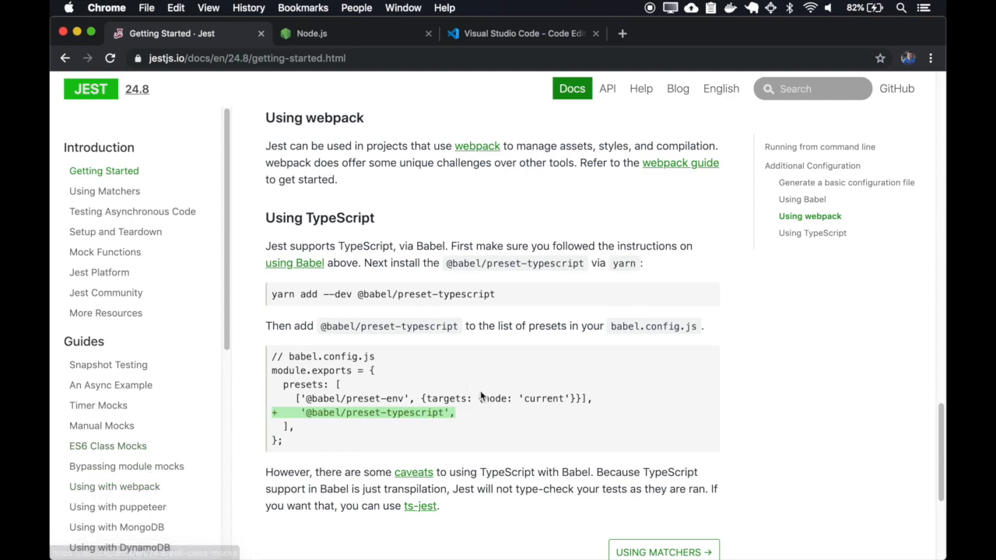
scroll(down, 3)
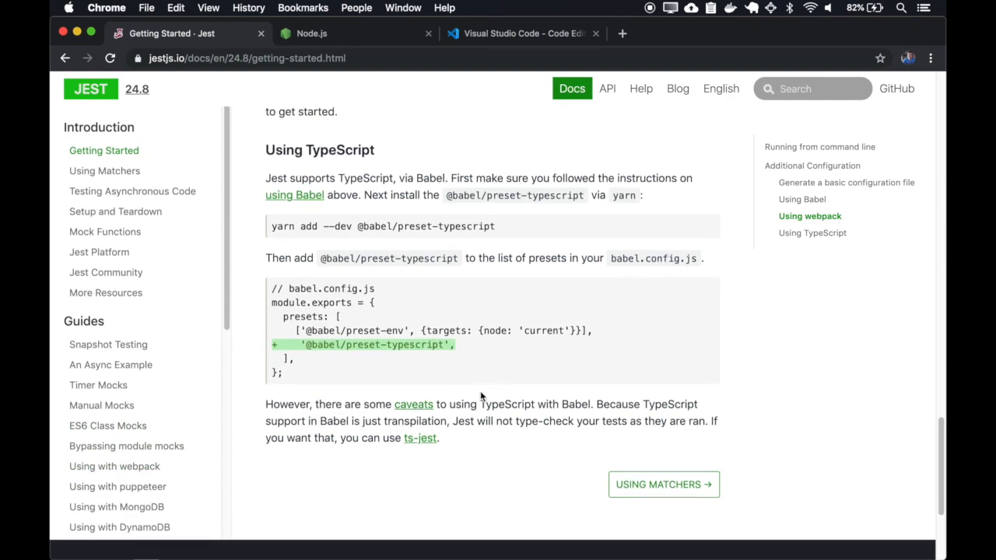
scroll(down, 3)
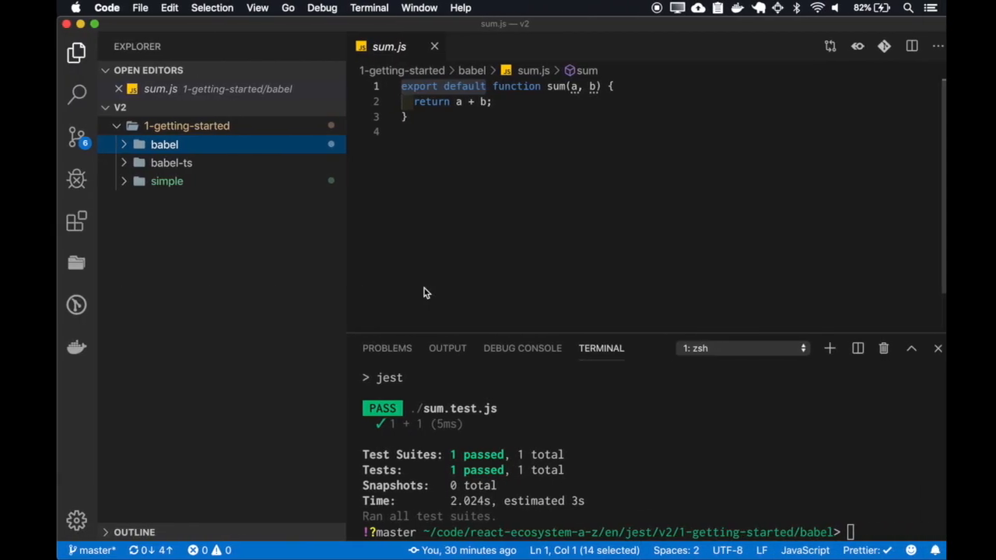
Expand the babel-ts folder, open sum.ts and highlight its typed parameters.
click(164, 163)
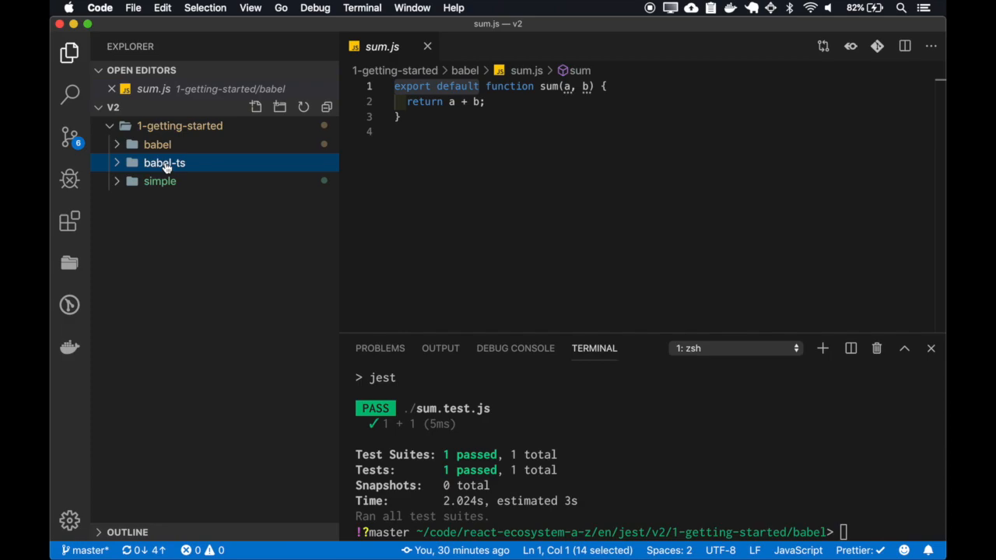
click(164, 162)
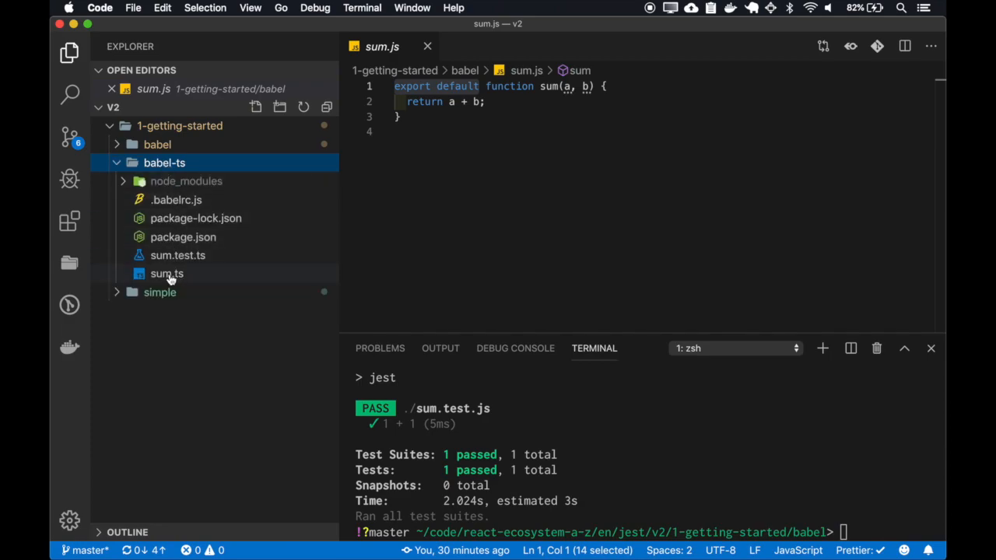
click(167, 274)
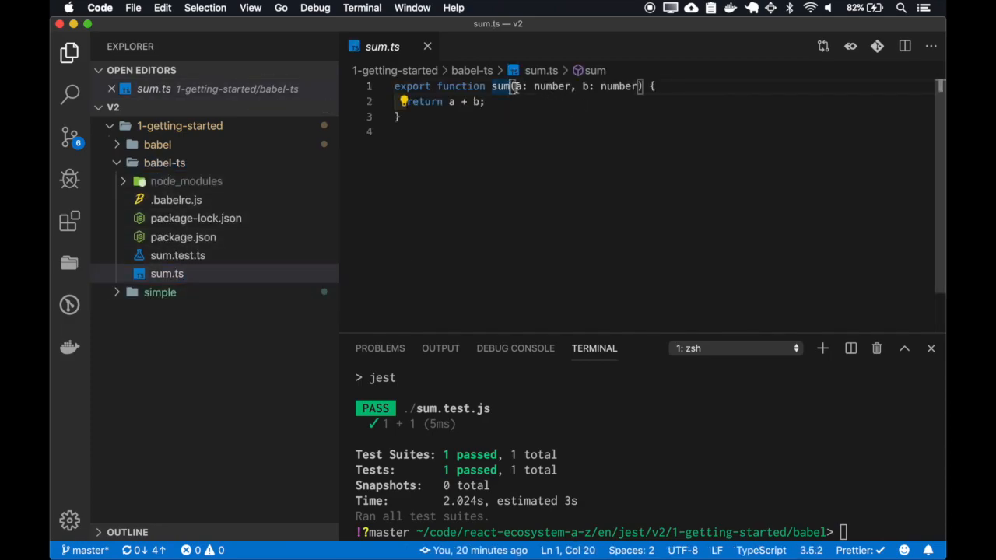
drag(517, 85, 637, 85)
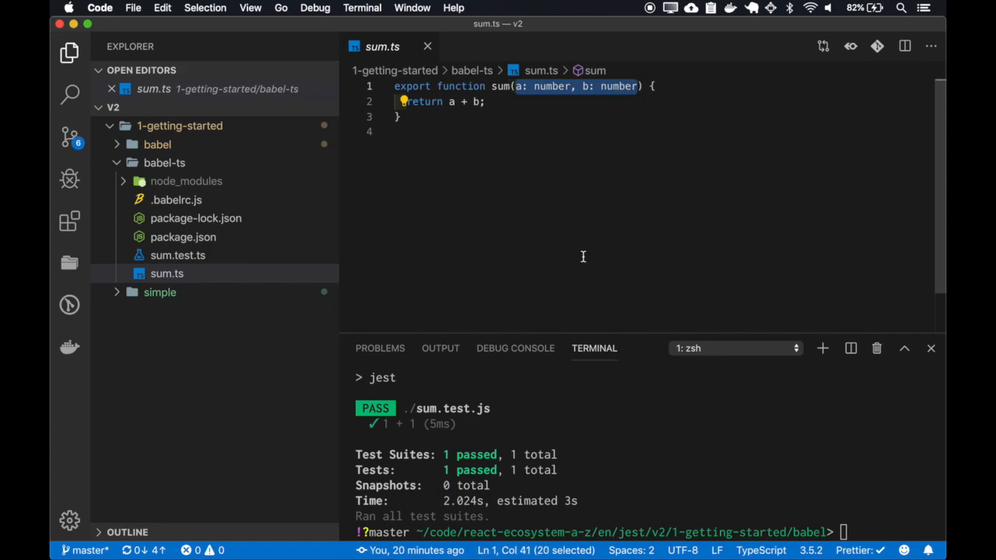
Change the terminal to ../babel-ts and highlight babel-jest in package.json.
text(cd ../ba)
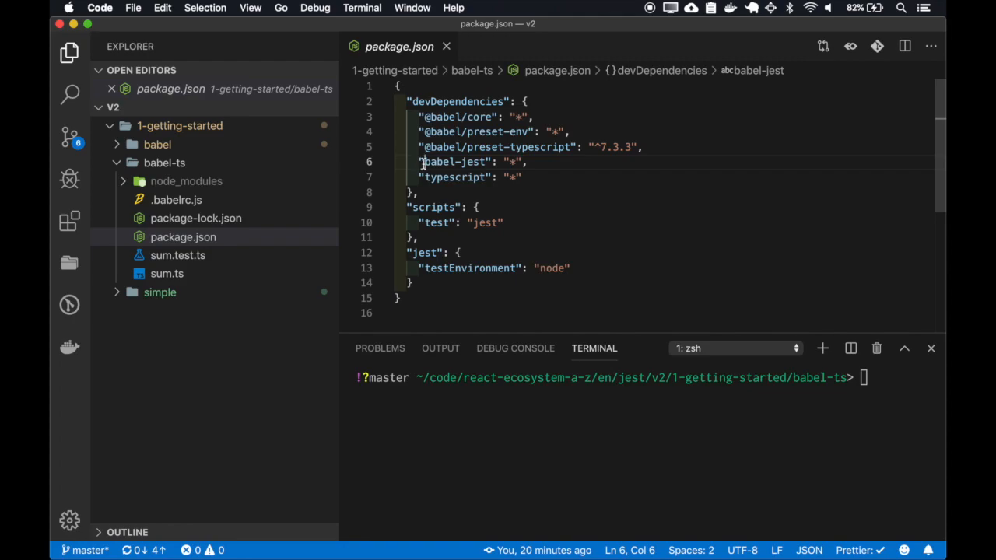
double_click(454, 162)
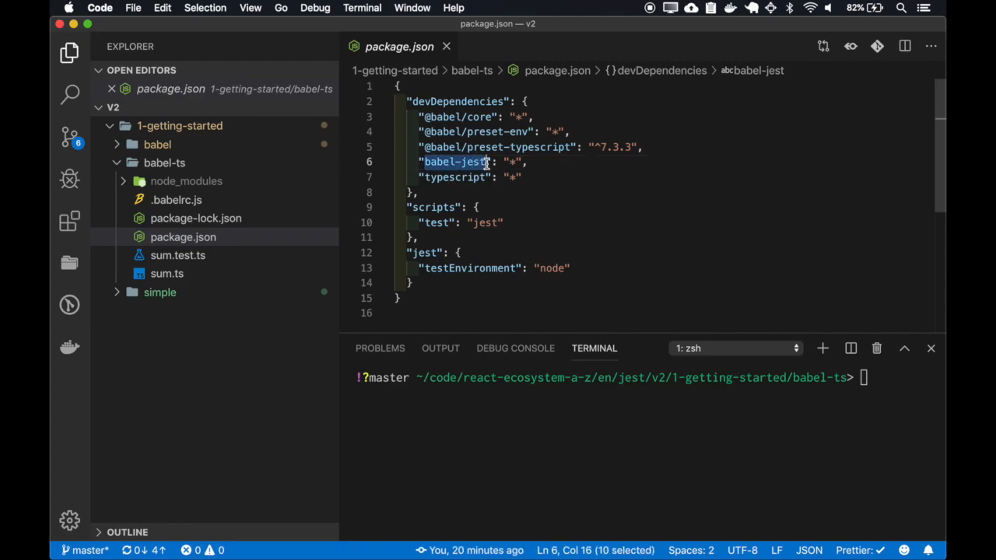